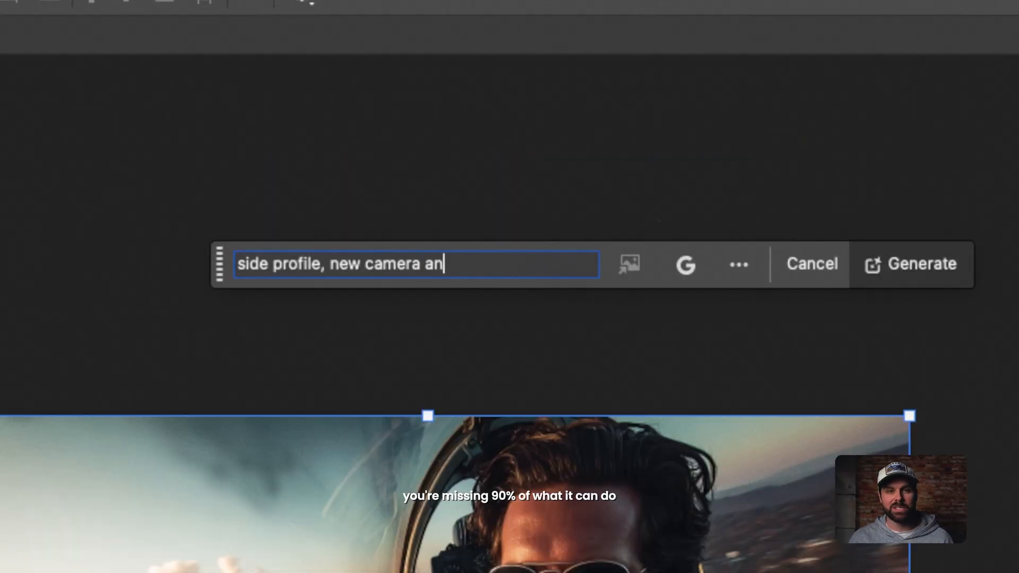
# Step: Generate the side-profile camera angle from the intro demo prompt
pyautogui.click(911, 264)
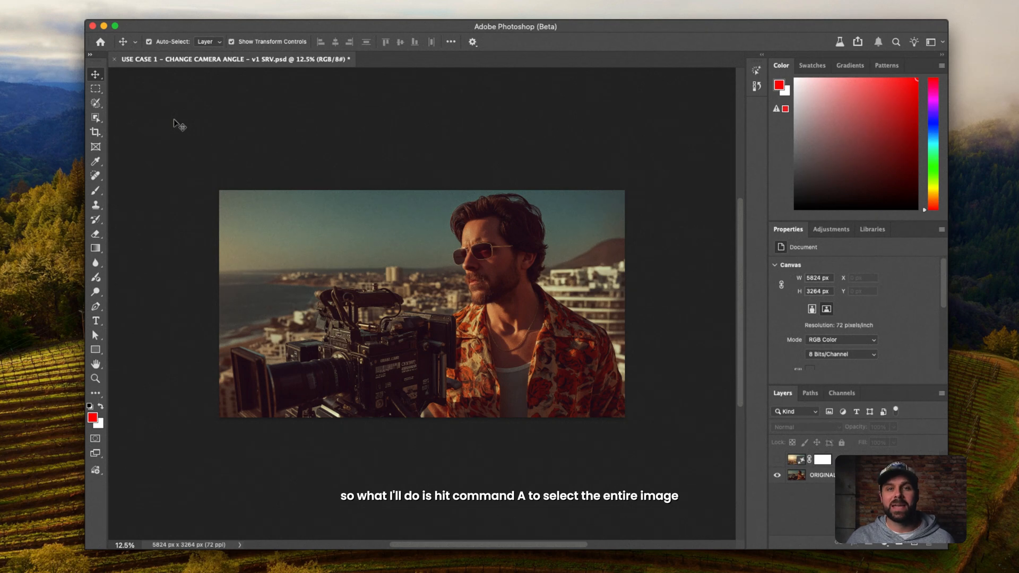
# Step: Select the whole photo and start a Generative Fill with Gemini 2.5 and the camera-angle prompt
pyautogui.press('cmd+a')
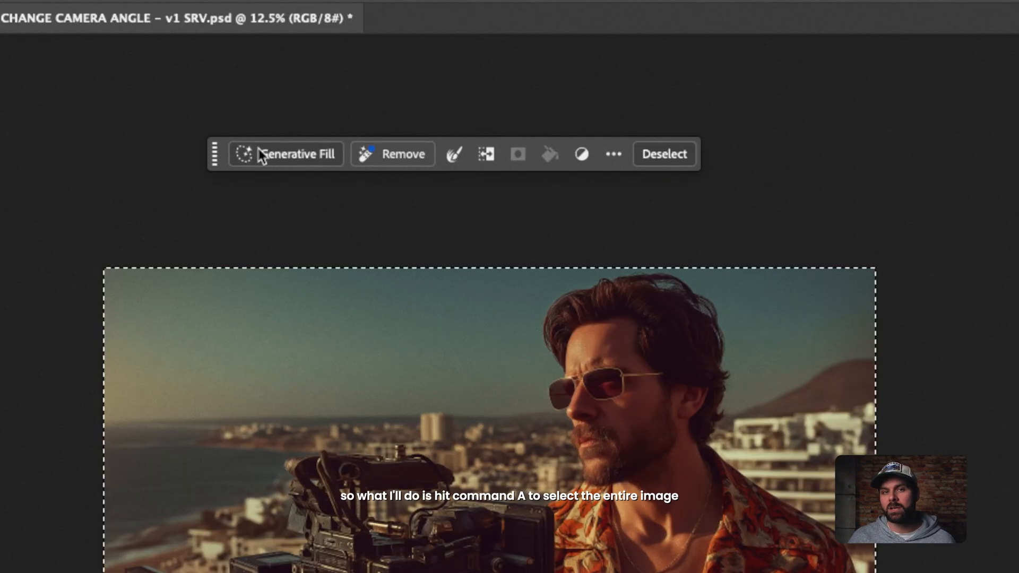
pyautogui.click(296, 154)
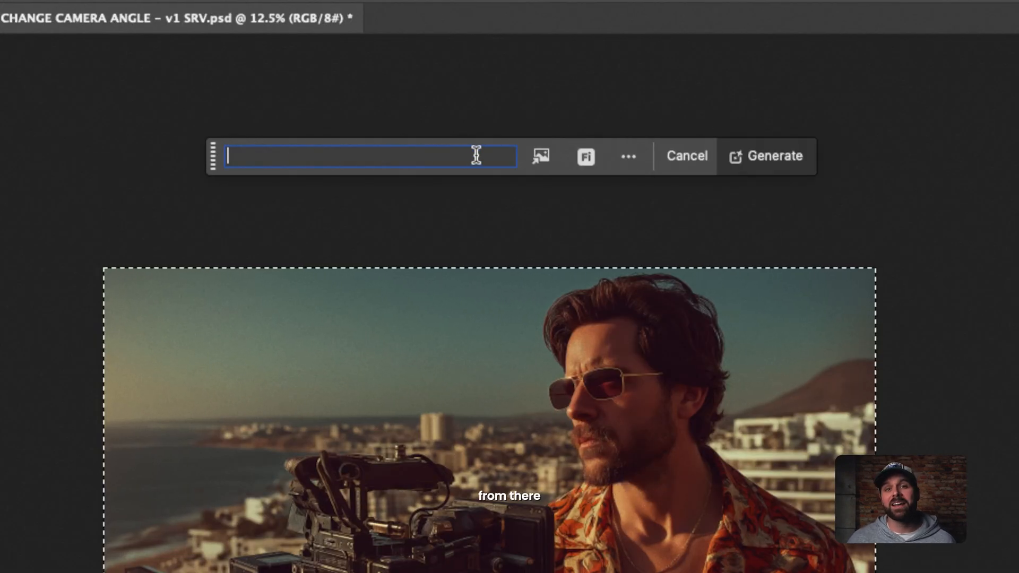
pyautogui.click(584, 156)
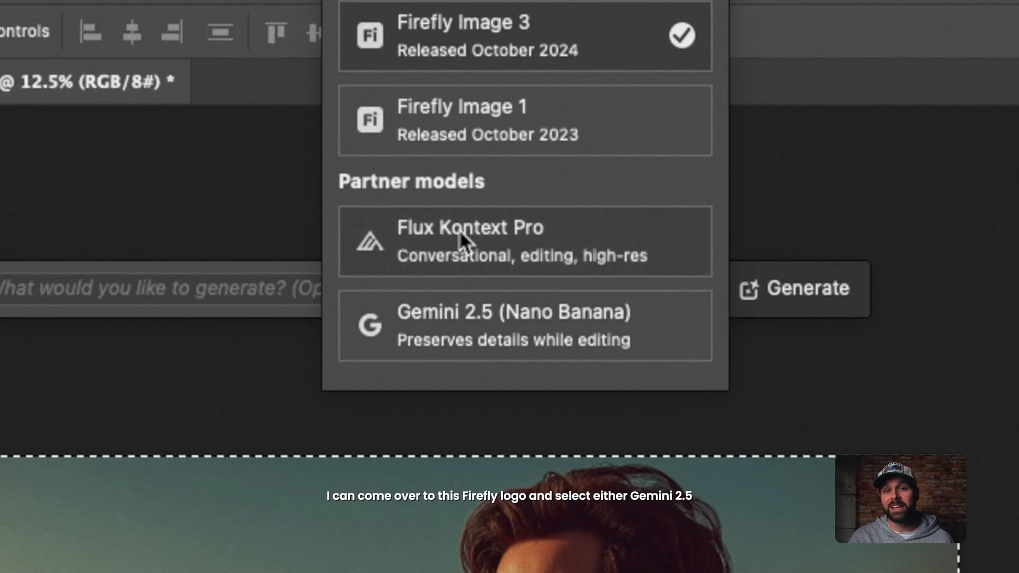
pyautogui.moveTo(542, 328)
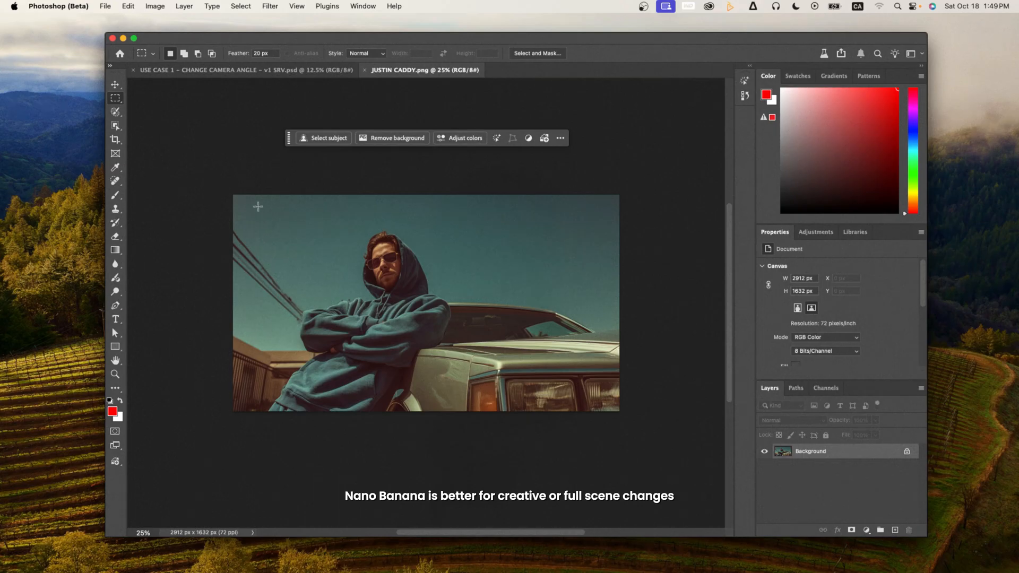
pyautogui.write('change s')
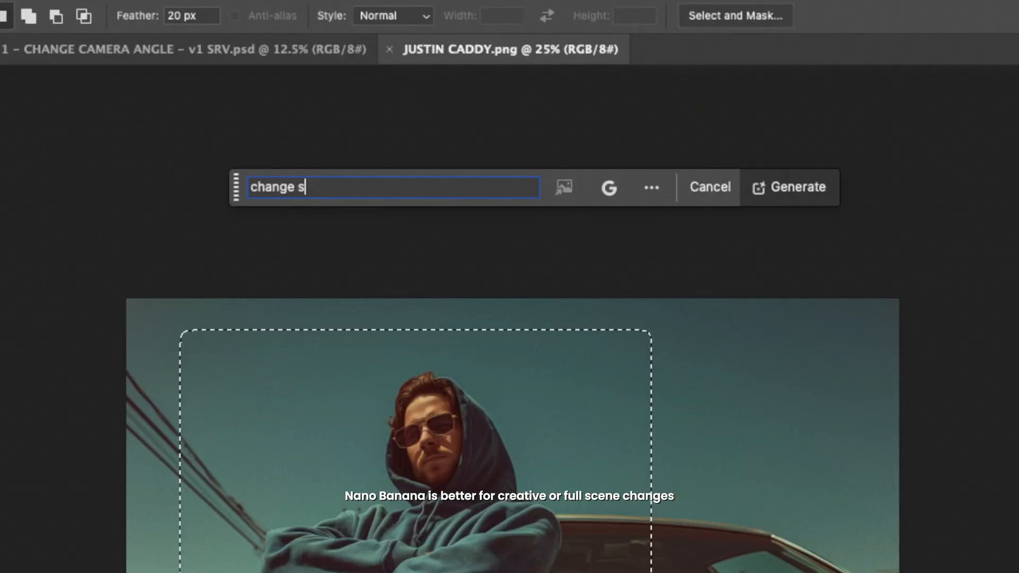
pyautogui.click(789, 187)
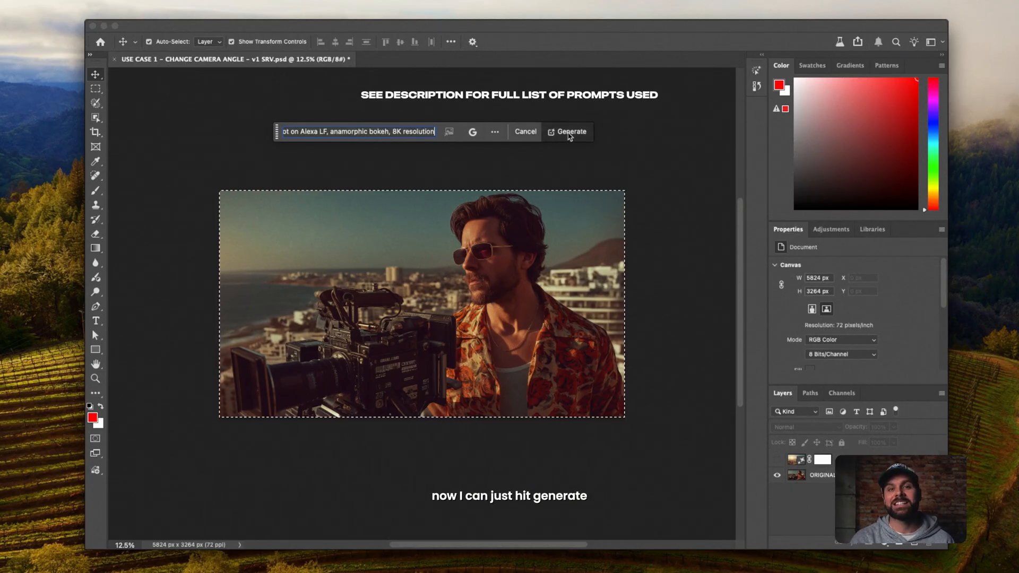
# Step: Generate the reverse-angle shot and grade it with Curves and Color Balance on the Highlights
pyautogui.click(566, 132)
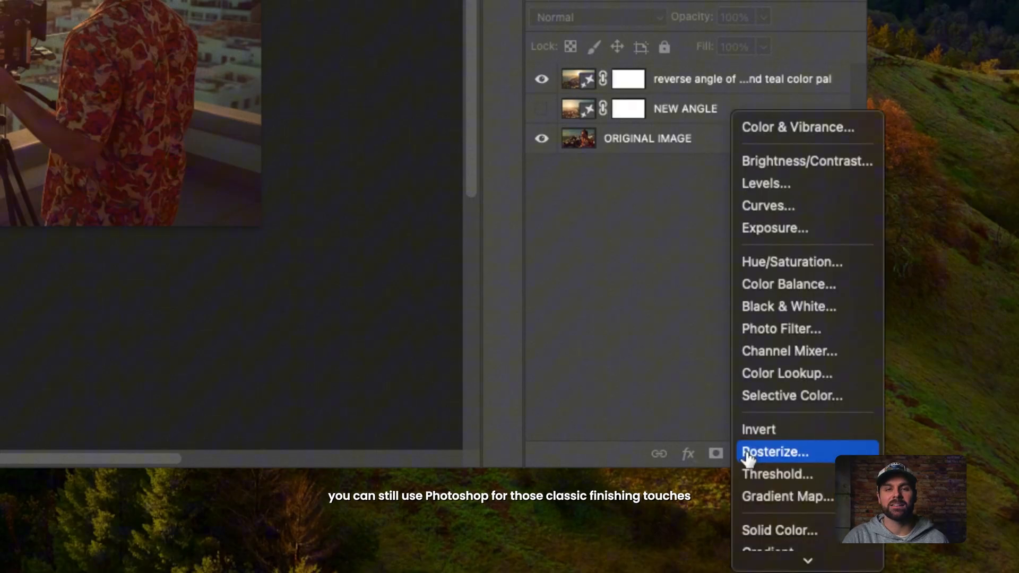
pyautogui.click(767, 205)
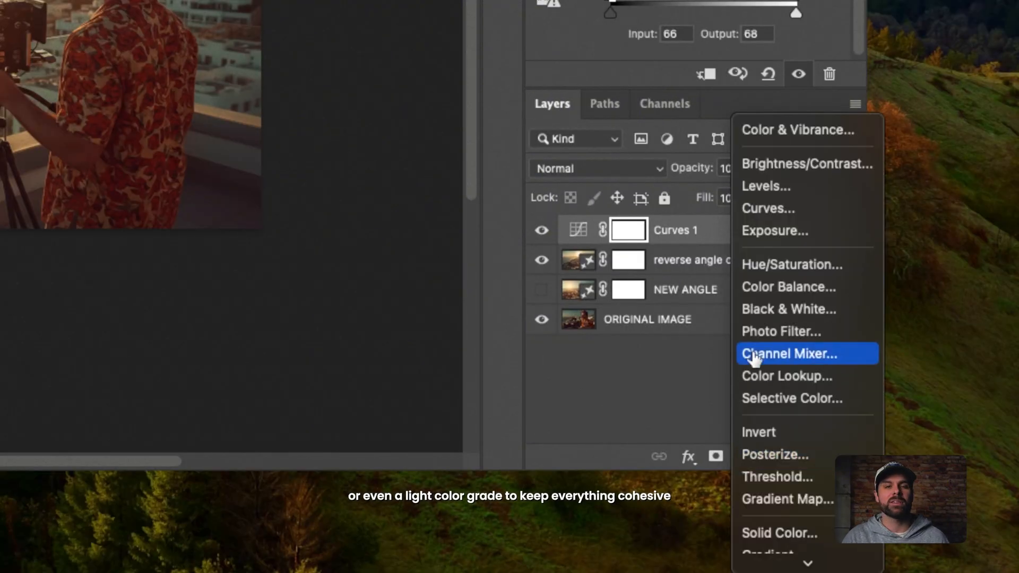
pyautogui.click(787, 287)
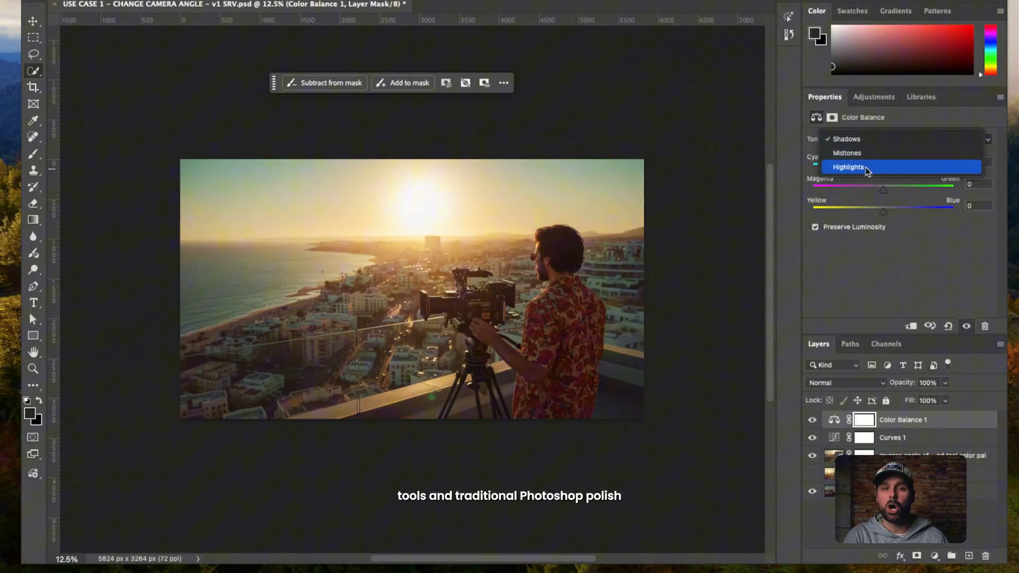
pyautogui.click(849, 167)
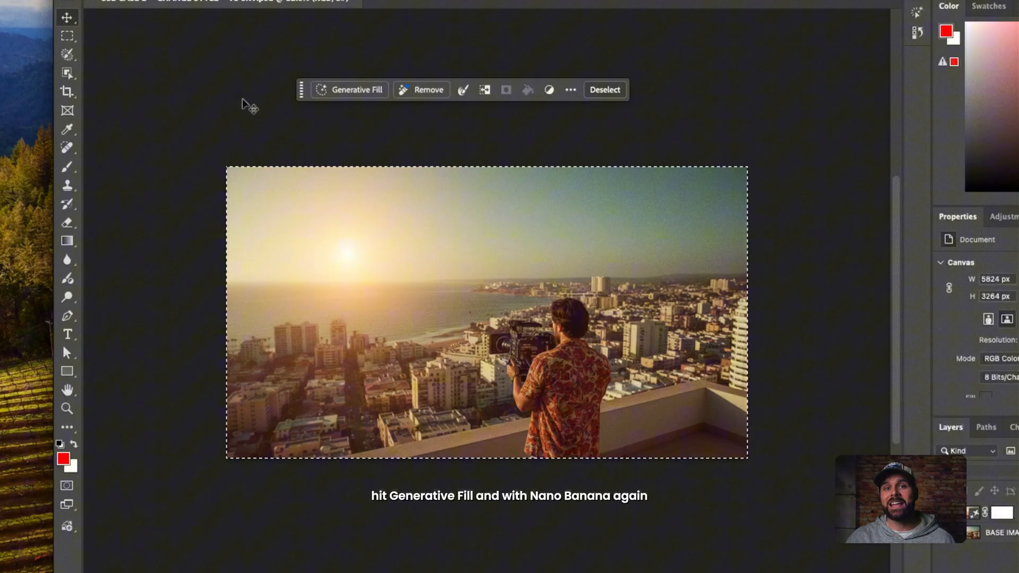
# Step: Generate a restyled layer with 'soft breeze moving the character's shirt and hair' and add an adjustment layer
pyautogui.click(356, 89)
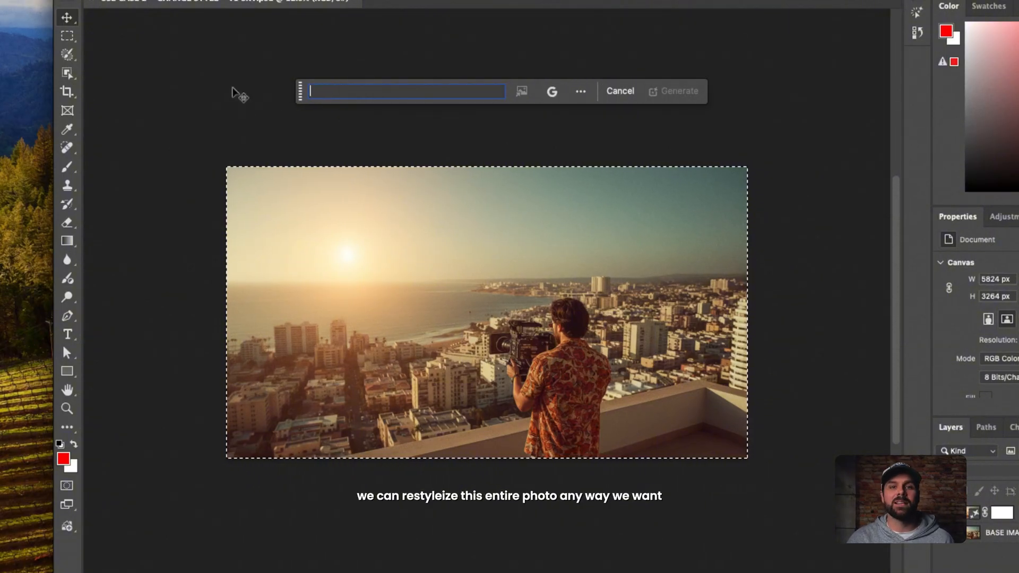
pyautogui.write("soft breeze moving the character's shirt and hair")
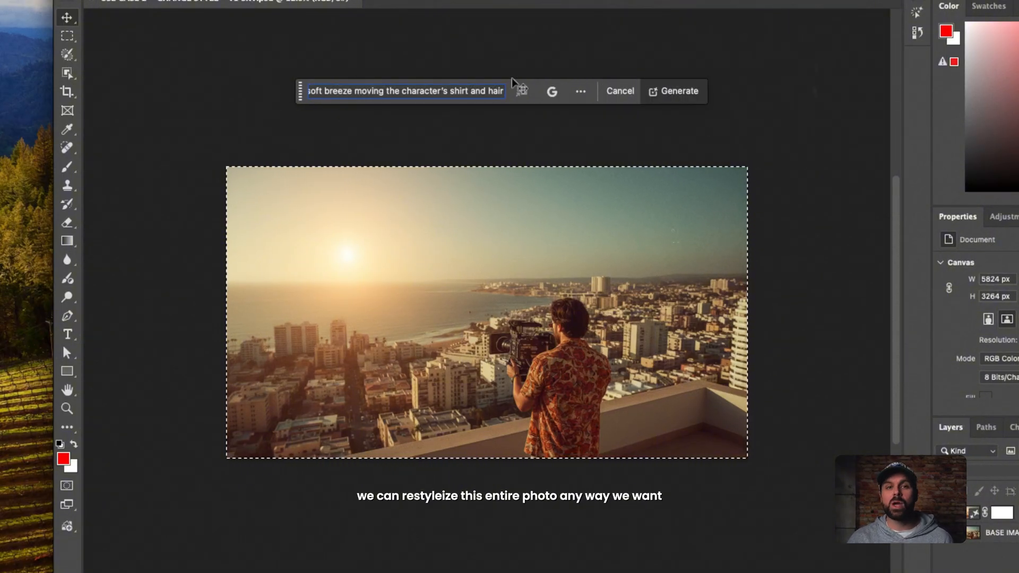
pyautogui.click(673, 91)
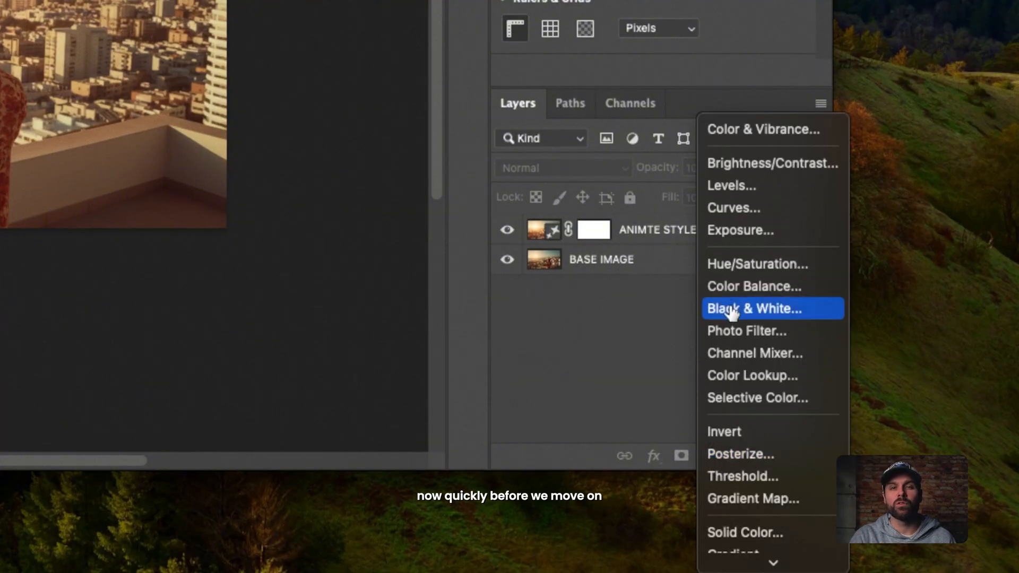
pyautogui.click(757, 264)
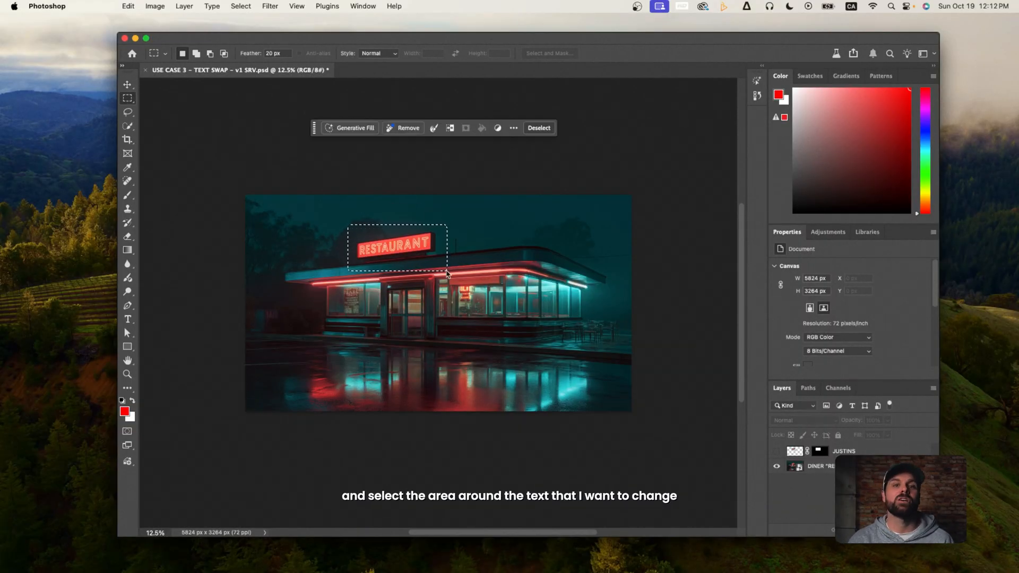
# Step: Generative Fill the sign with 'change text from "RESTAURANT" to "JUSTIN'S"'
pyautogui.click(354, 128)
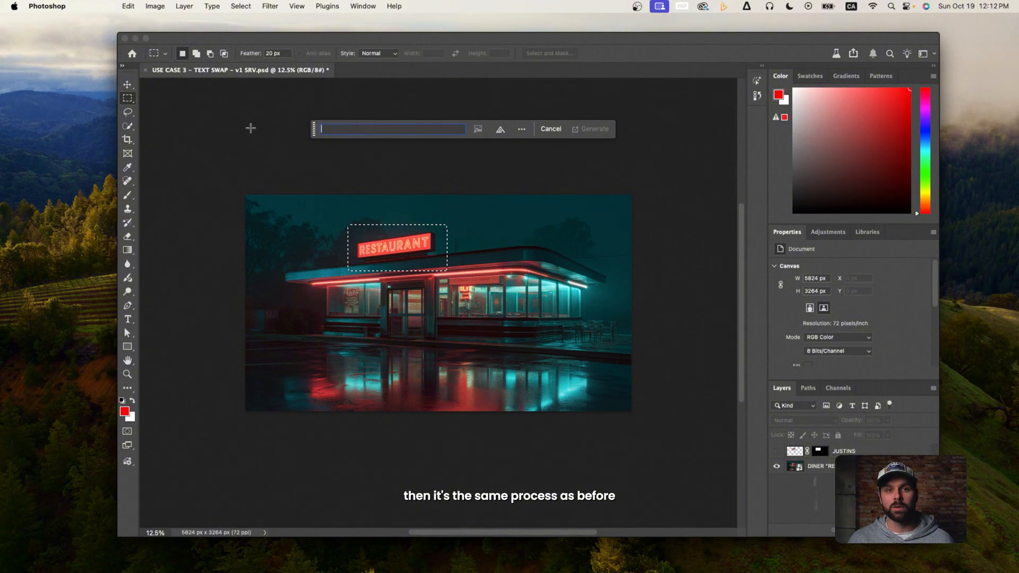
pyautogui.write('change text from "REST')
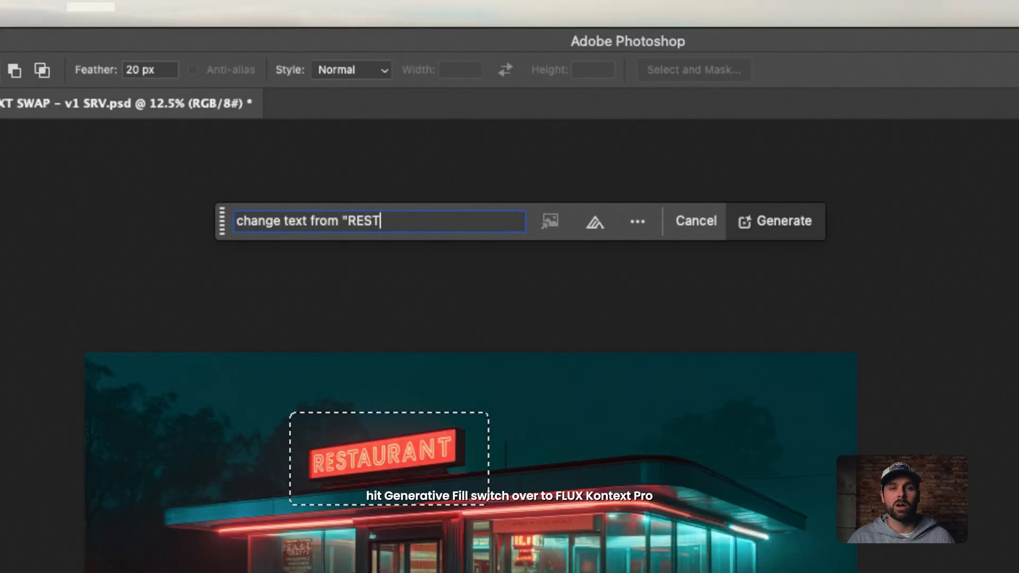
pyautogui.write('AURANT" to "JUSTIN')
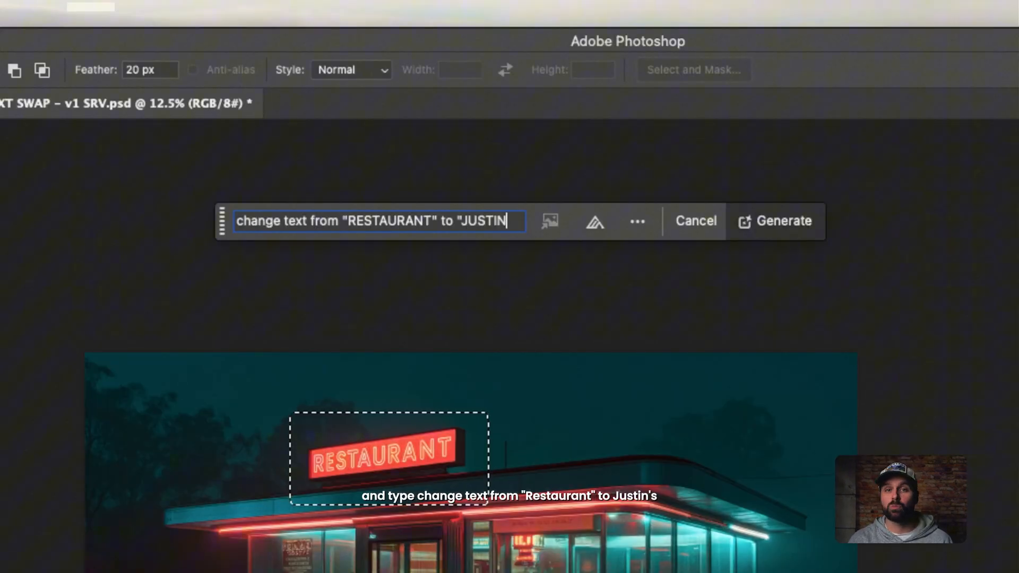
pyautogui.write('\'S"')
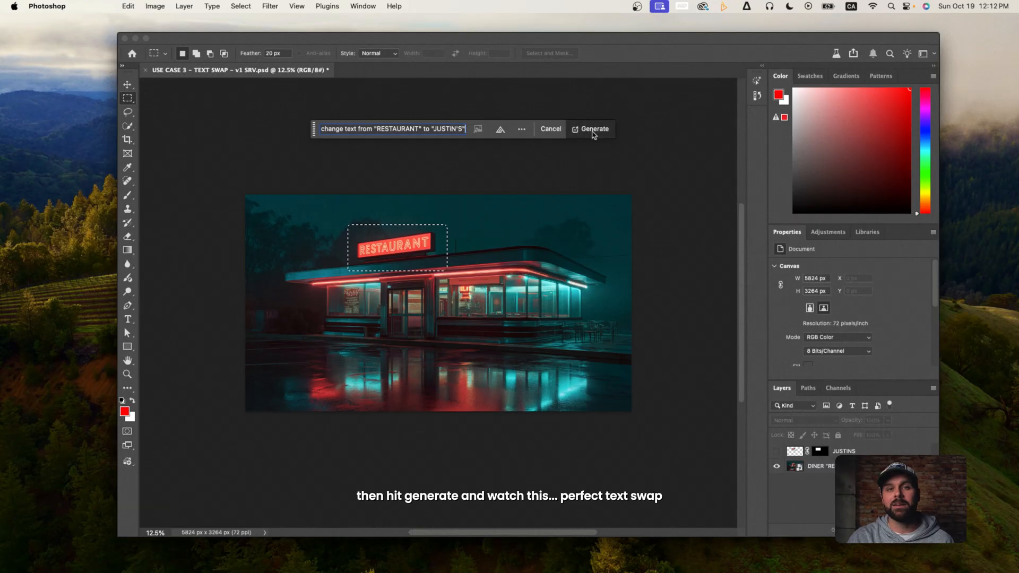
pyautogui.click(589, 128)
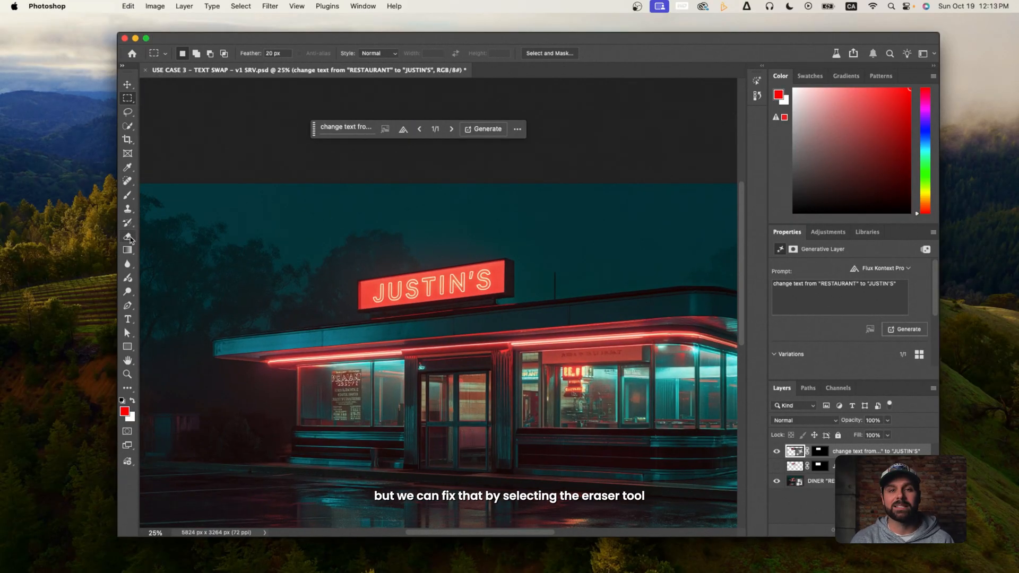
# Step: Switch to the Eraser to soften the edges of the JUSTIN'S generated layer
pyautogui.click(129, 238)
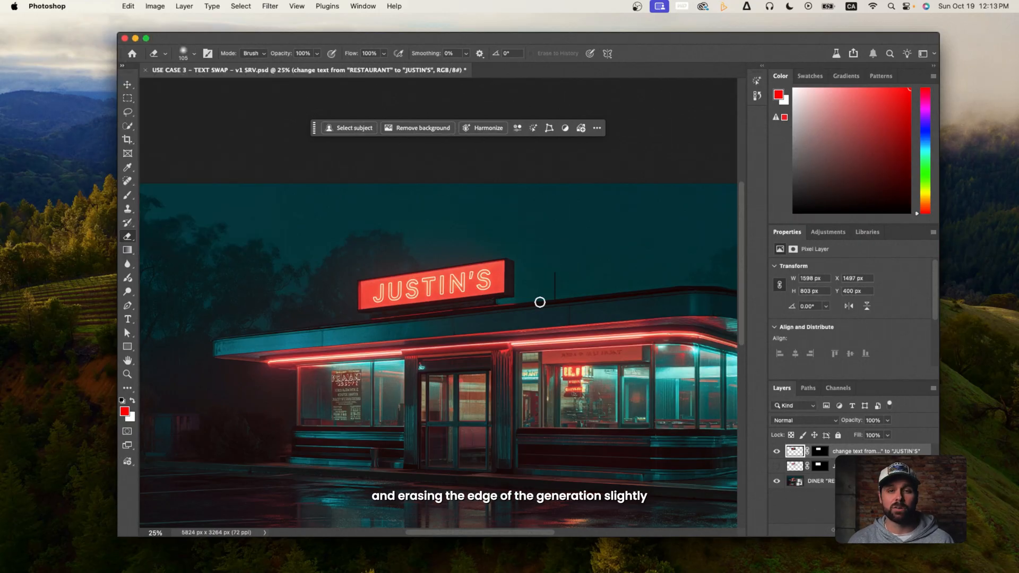
pyautogui.moveTo(445, 250)
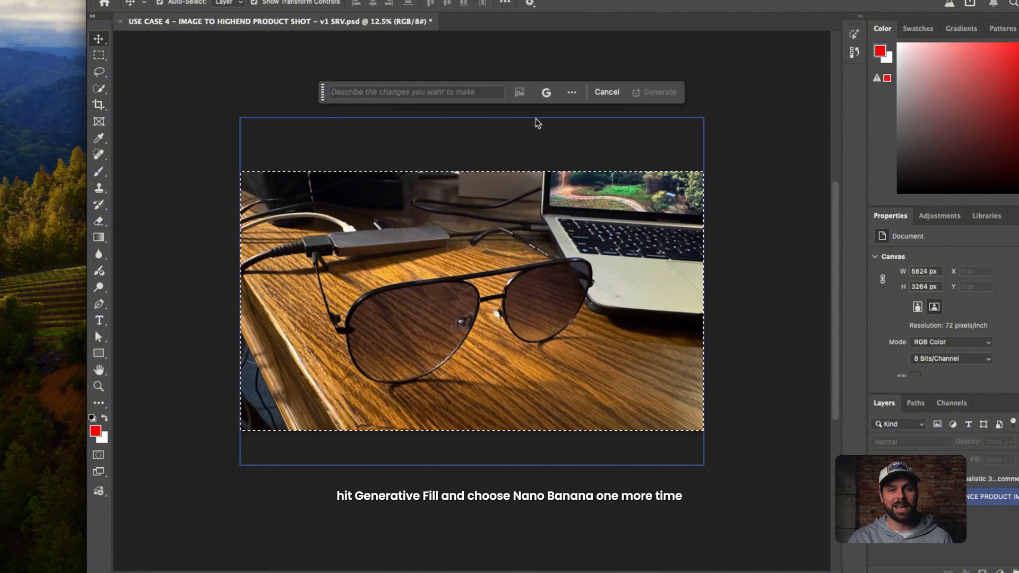
# Step: Generate the studio product shot with the 'studio lighting, soft shadows, clean' prompt
pyautogui.write('studio lighting, sleek product phot')
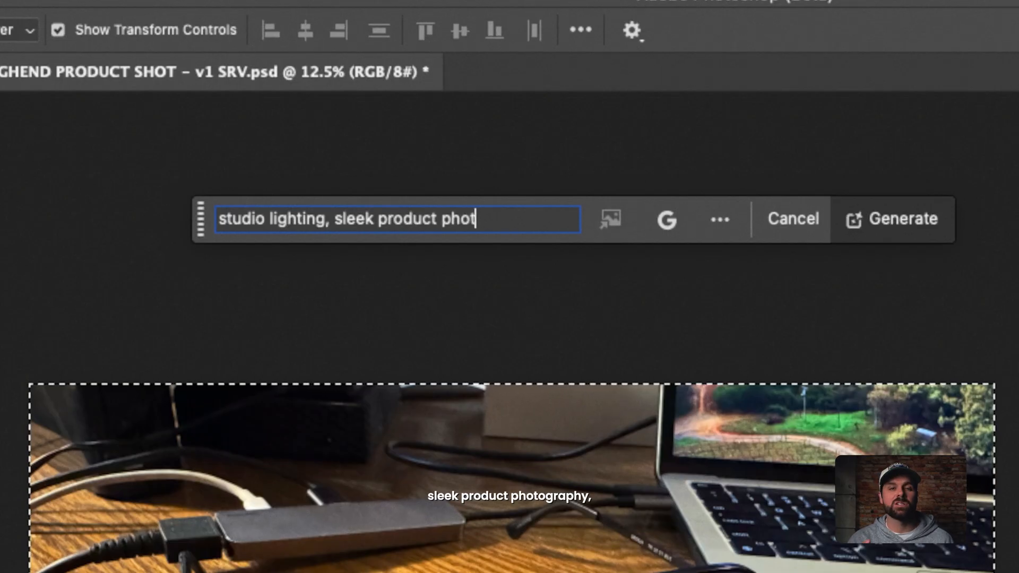
pyautogui.write(', soft shadows, clean reflective surface')
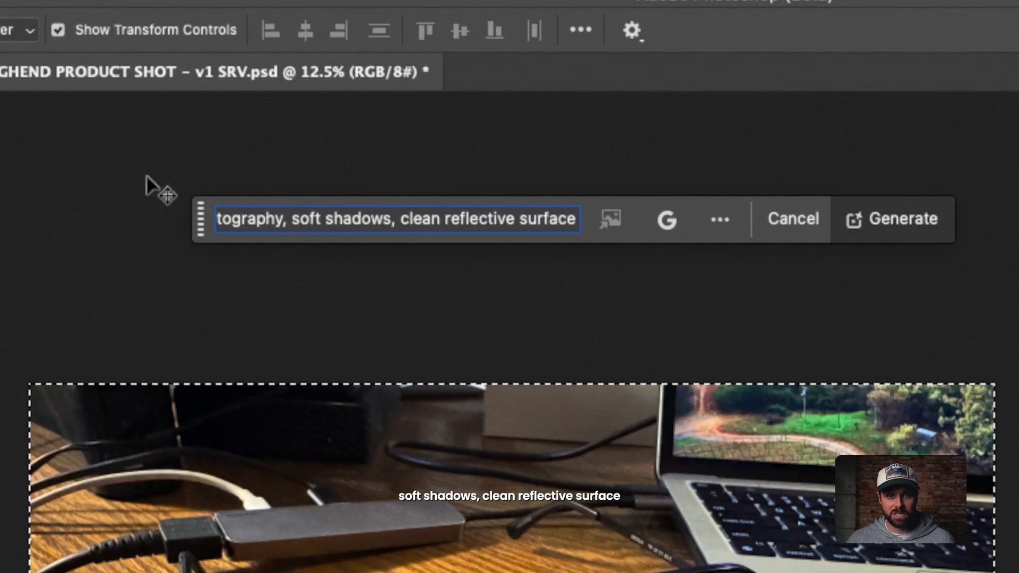
pyautogui.click(891, 218)
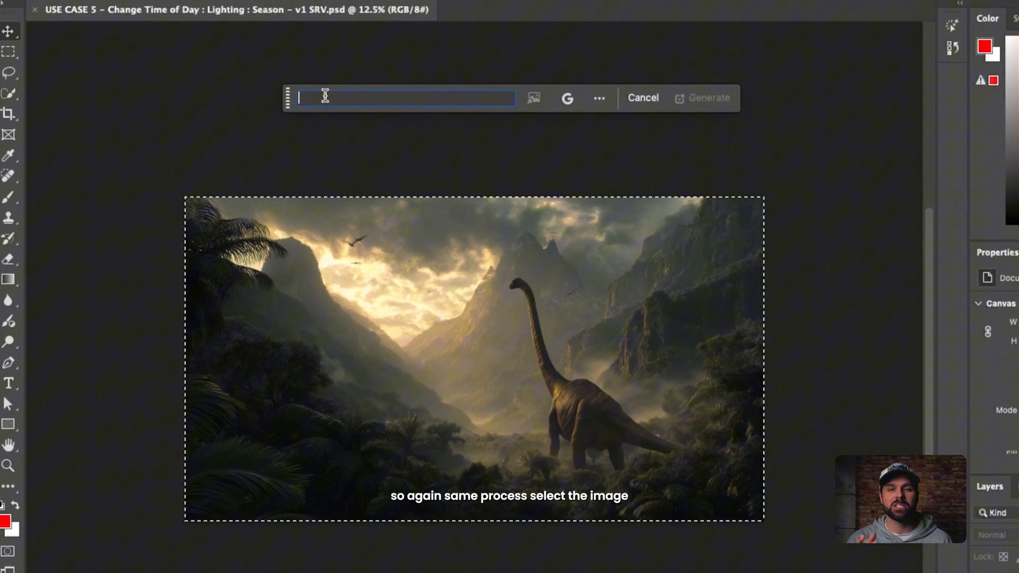
# Step: Generate the 'warm sunset golden hour relight' of the dinosaur valley scene
pyautogui.write('warm sunset golden')
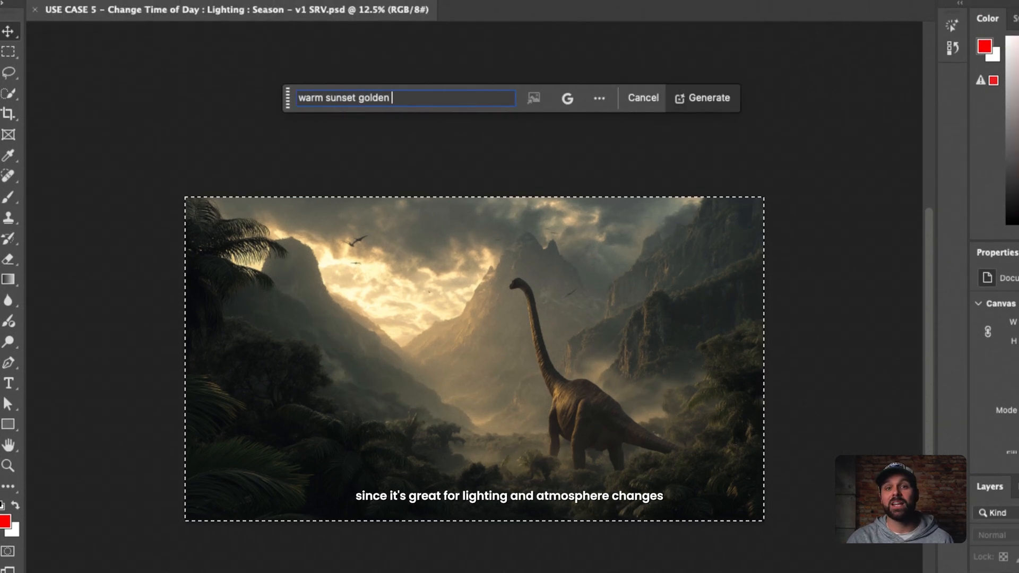
pyautogui.write('hour relight')
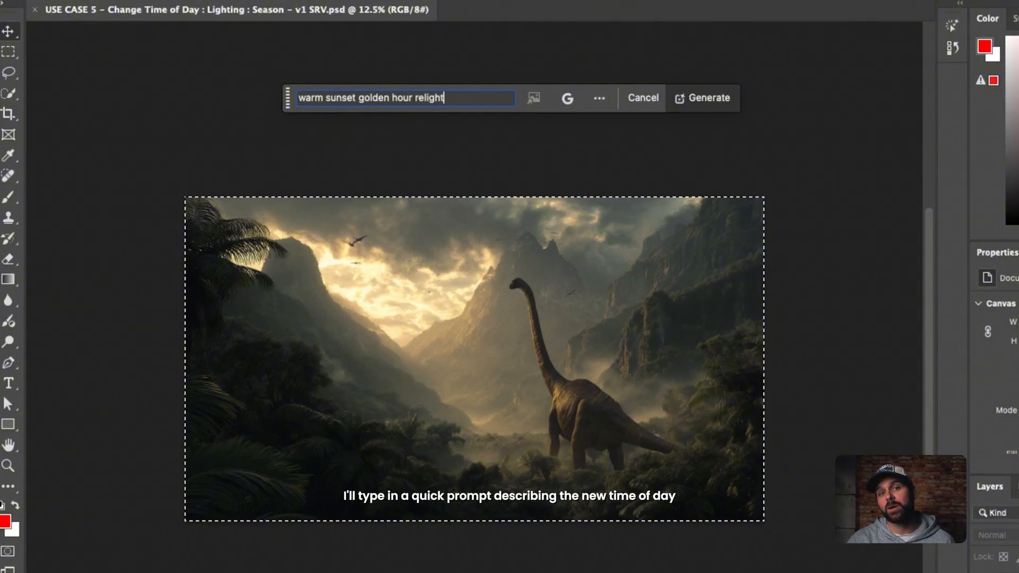
pyautogui.click(702, 97)
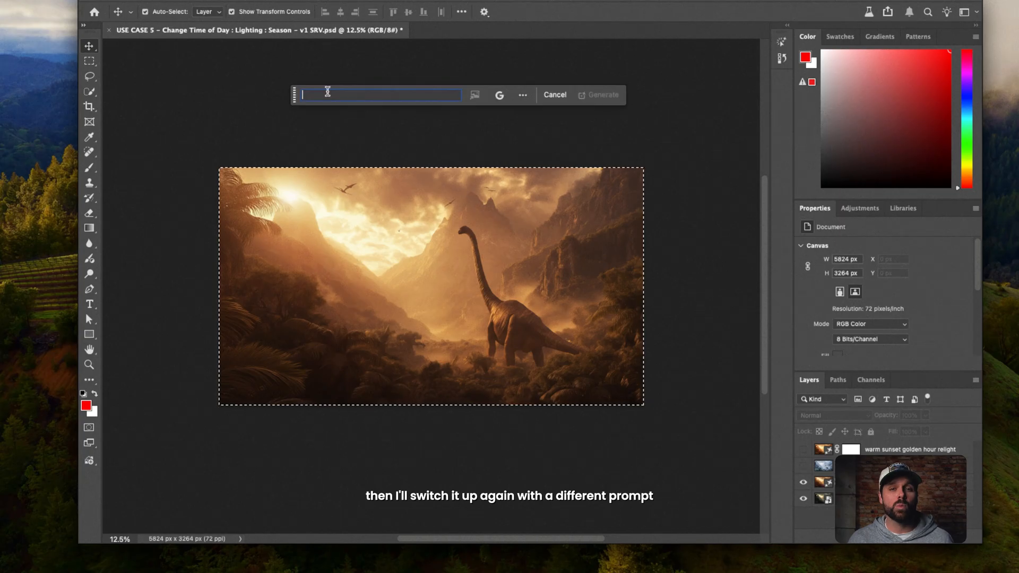
# Step: Generate the 'transform scene into a winter' version of the valley
pyautogui.write('transform scene into a winter')
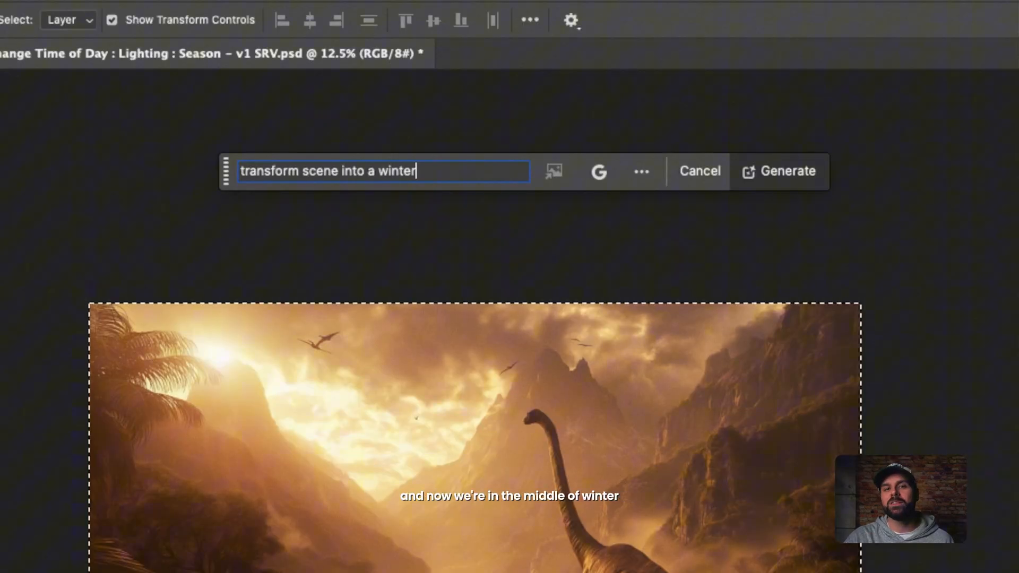
pyautogui.click(779, 171)
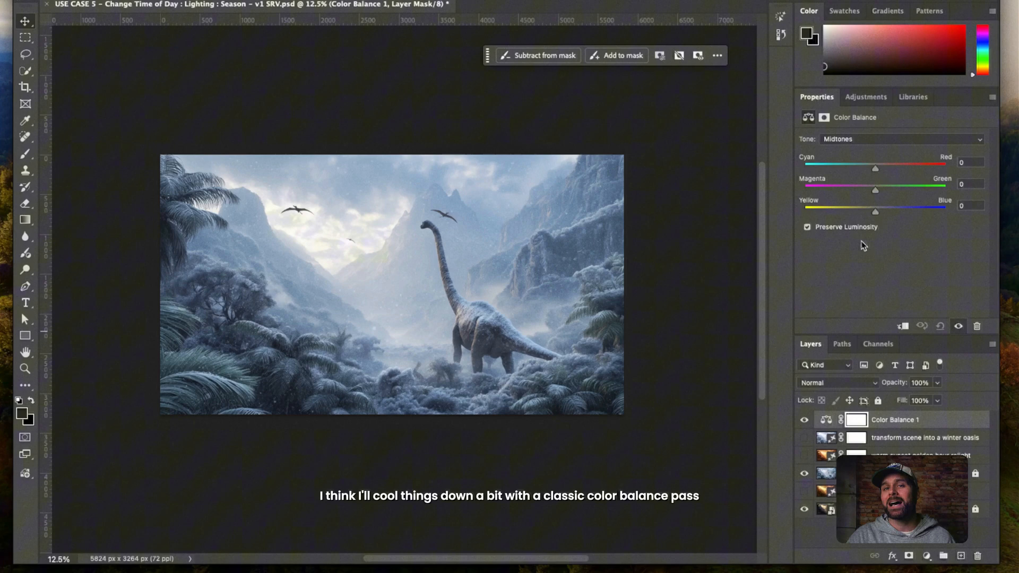
# Step: Add a Color Balance adjustment layer over the snowy scene
pyautogui.click(900, 138)
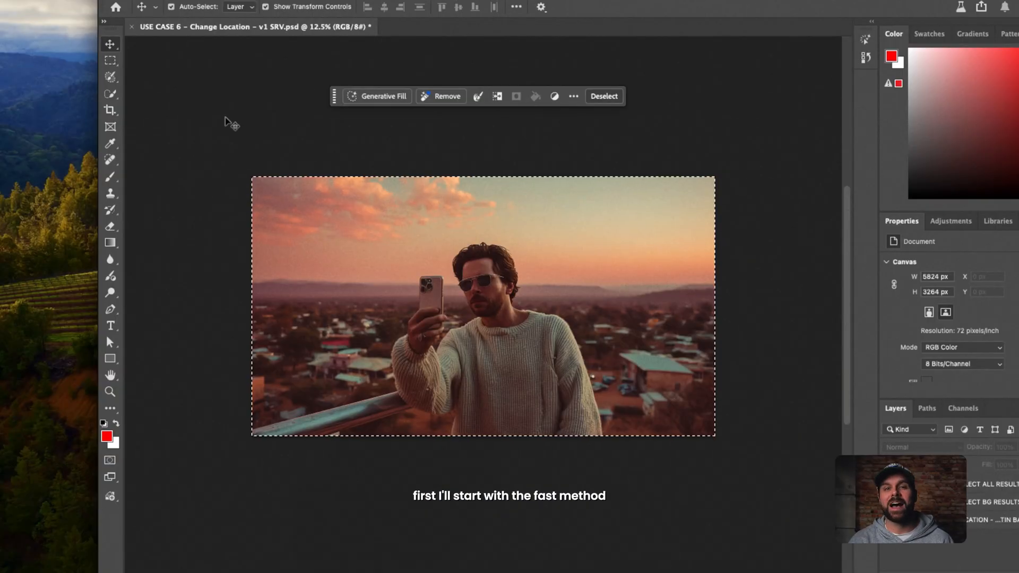
# Step: Generate a new location for the whole selfie with Gemini 2.5 (Nano Banana), prompting matching lighting, composition and perspective
pyautogui.click(382, 97)
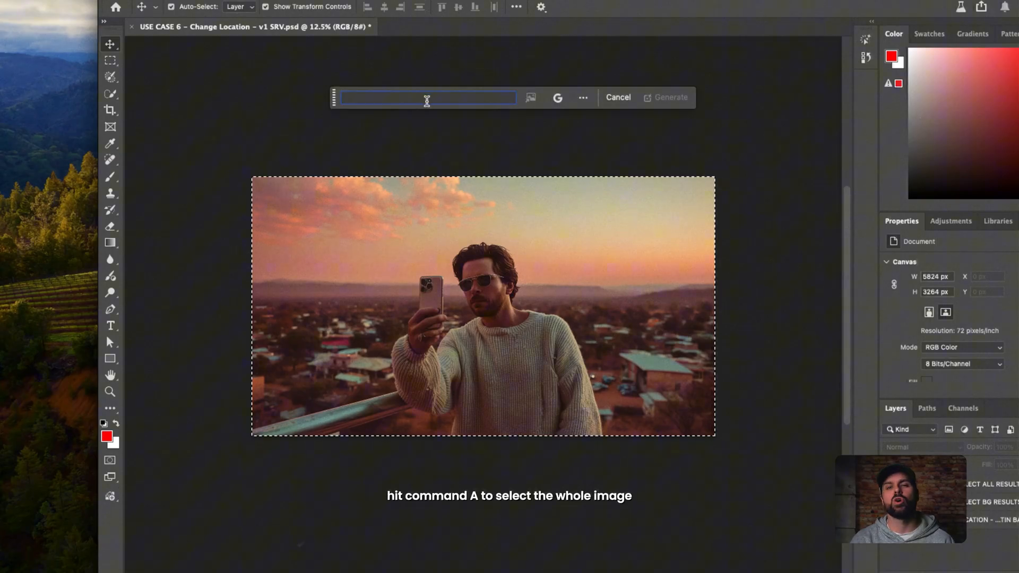
pyautogui.click(583, 97)
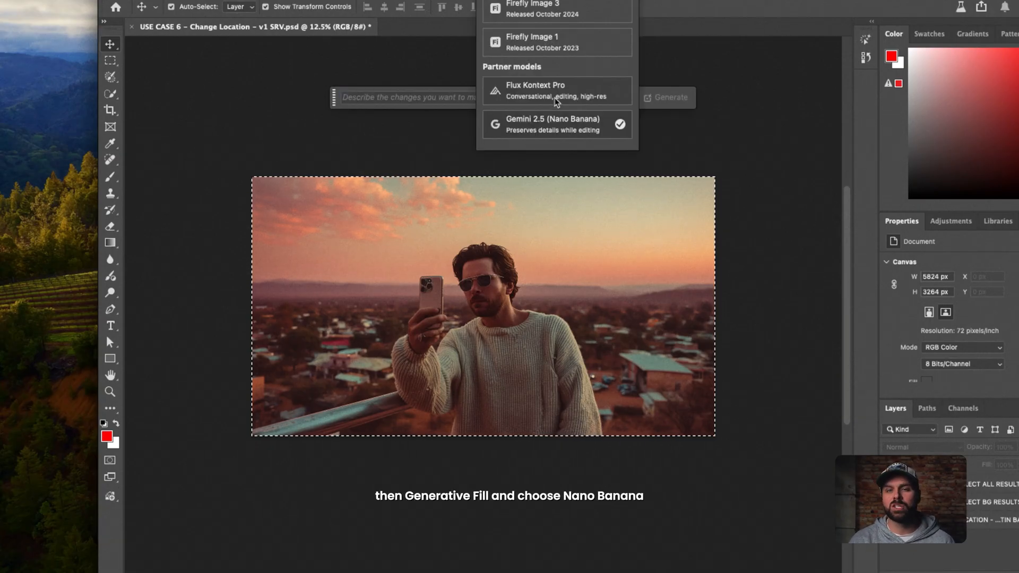
pyautogui.click(555, 124)
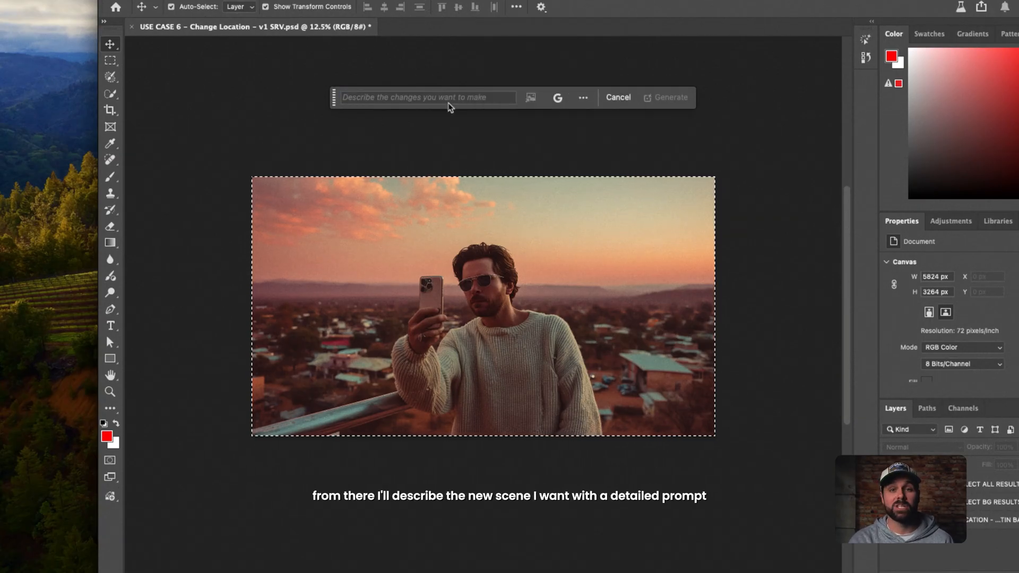
pyautogui.write('ighting, consistent composition and perspective')
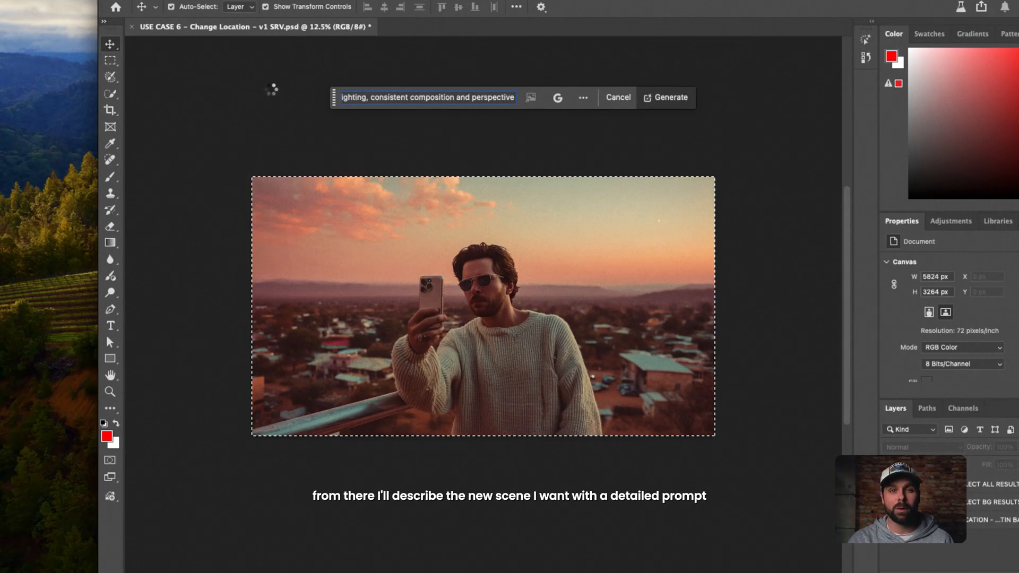
pyautogui.click(665, 97)
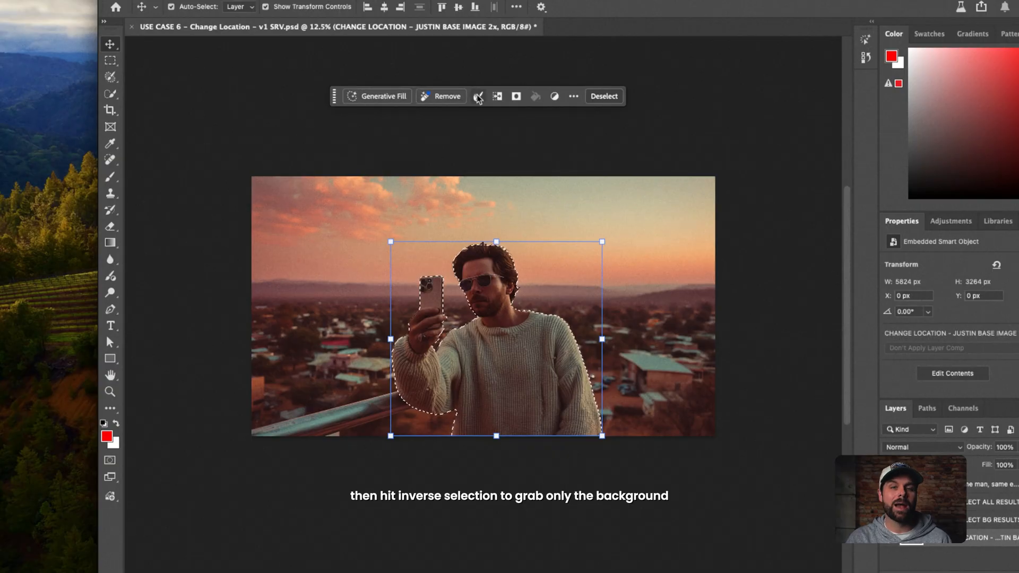
# Step: Invert to the background and generate a new scene matching the original lighting, composition and perspective
pyautogui.click(375, 96)
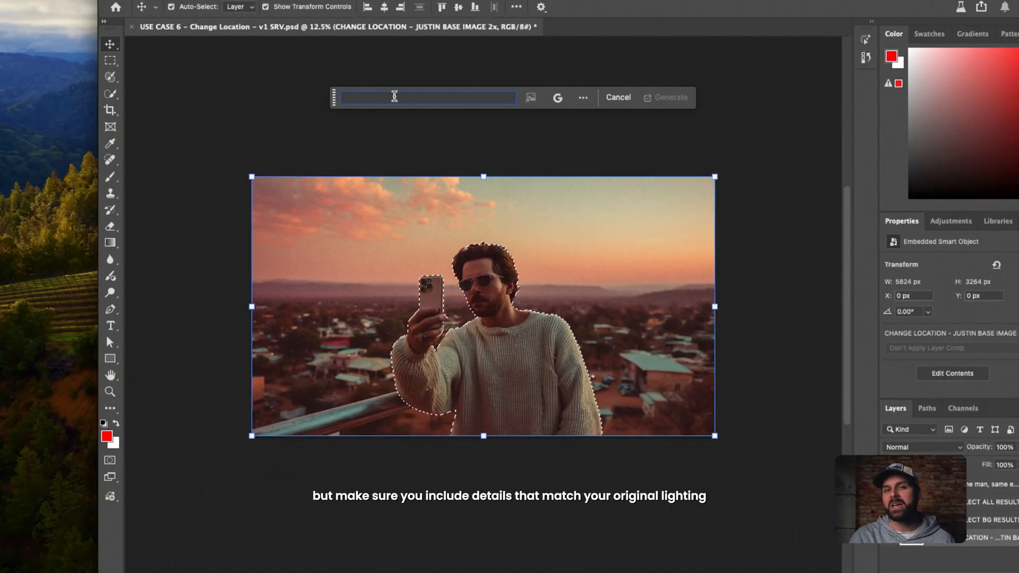
pyautogui.write('lighting, consistent composition and perspective')
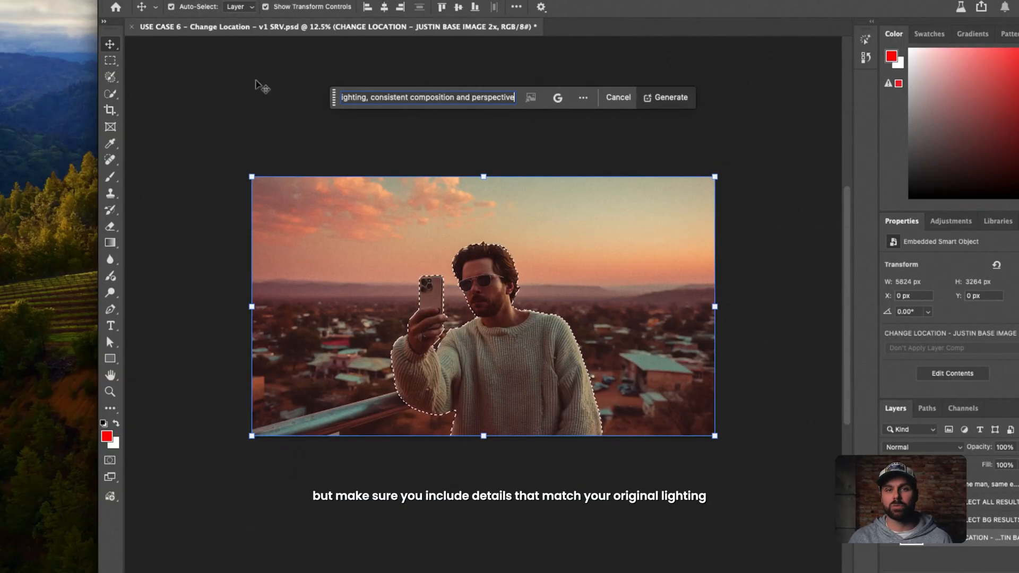
pyautogui.click(665, 97)
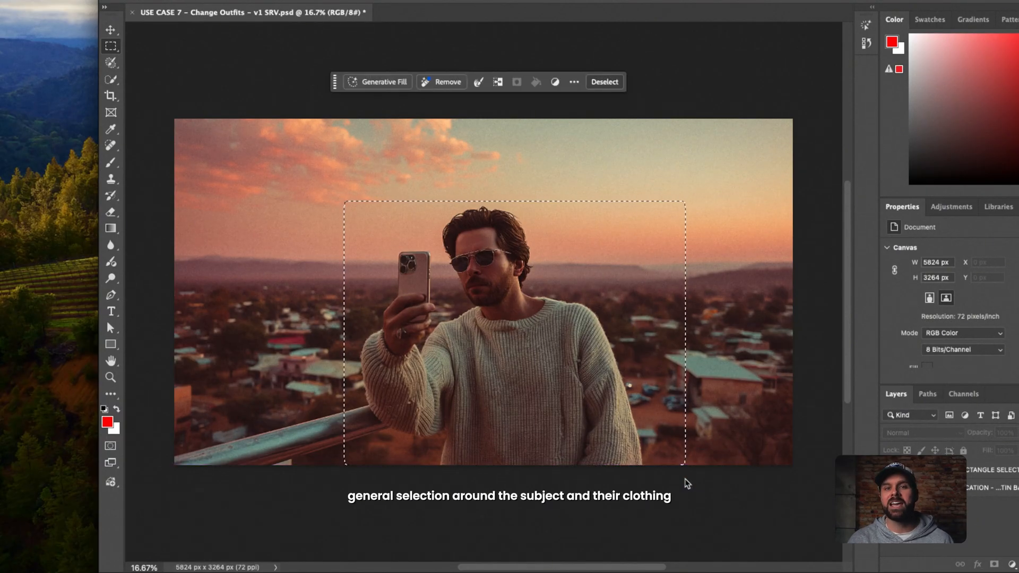
# Step: Generative Fill the selected sweater area with a prompt changing the outfit to a tuxedo
pyautogui.click(377, 82)
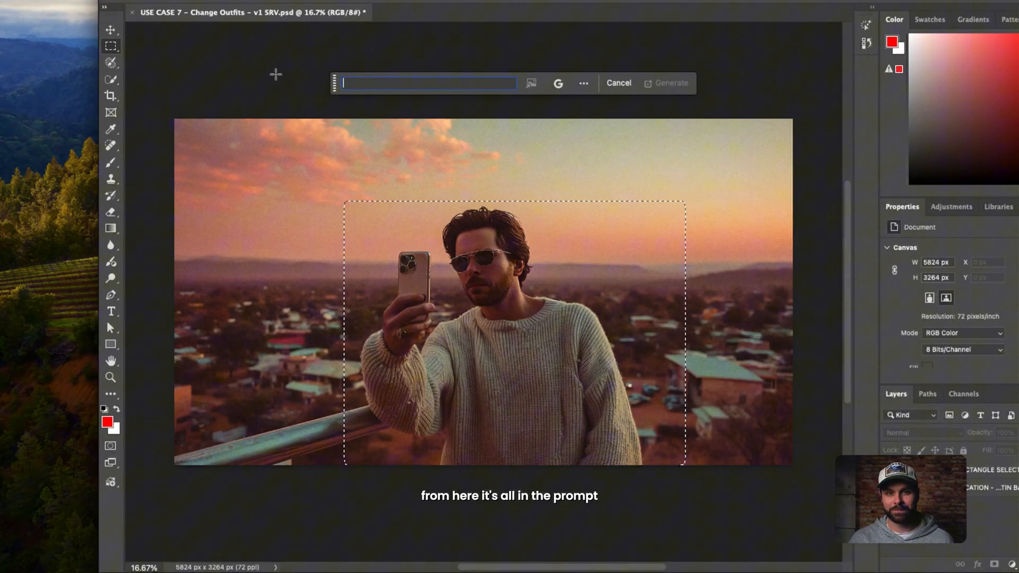
pyautogui.write('change outfit to')
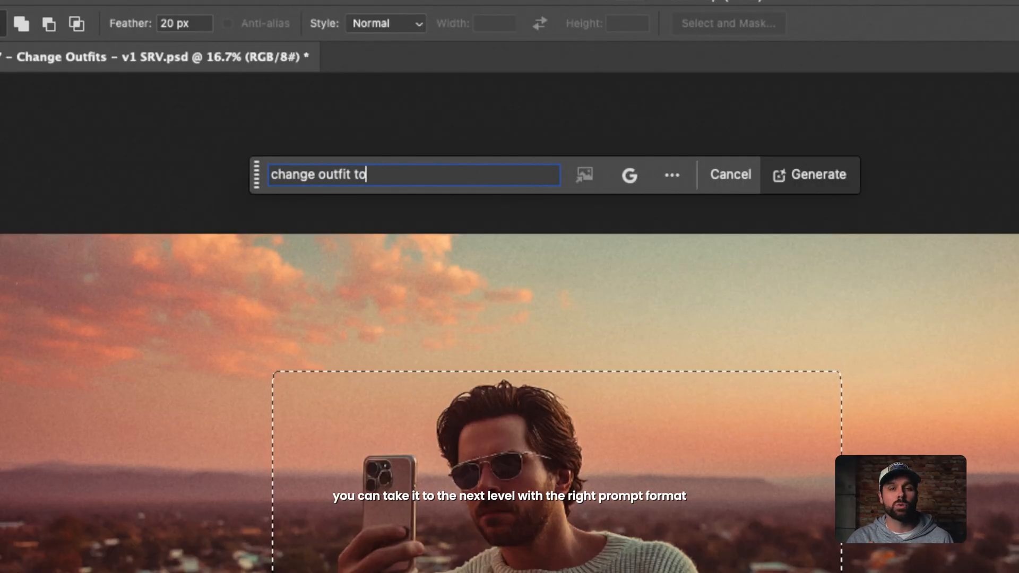
pyautogui.write('a tuxed')
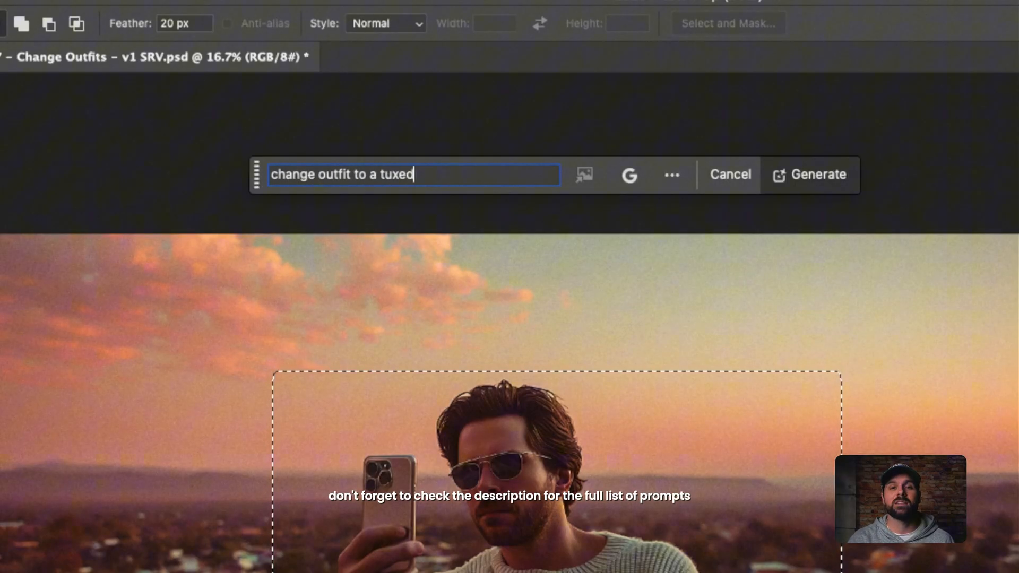
pyautogui.click(810, 174)
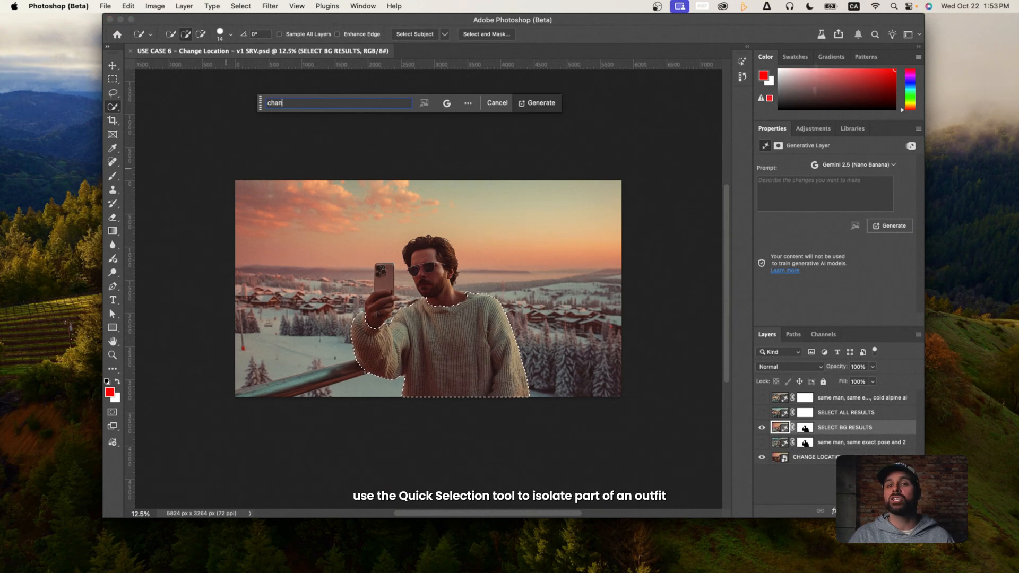
# Step: Start the outfit-change prompt for the selected sweater in the snowy alpine version
pyautogui.click(540, 103)
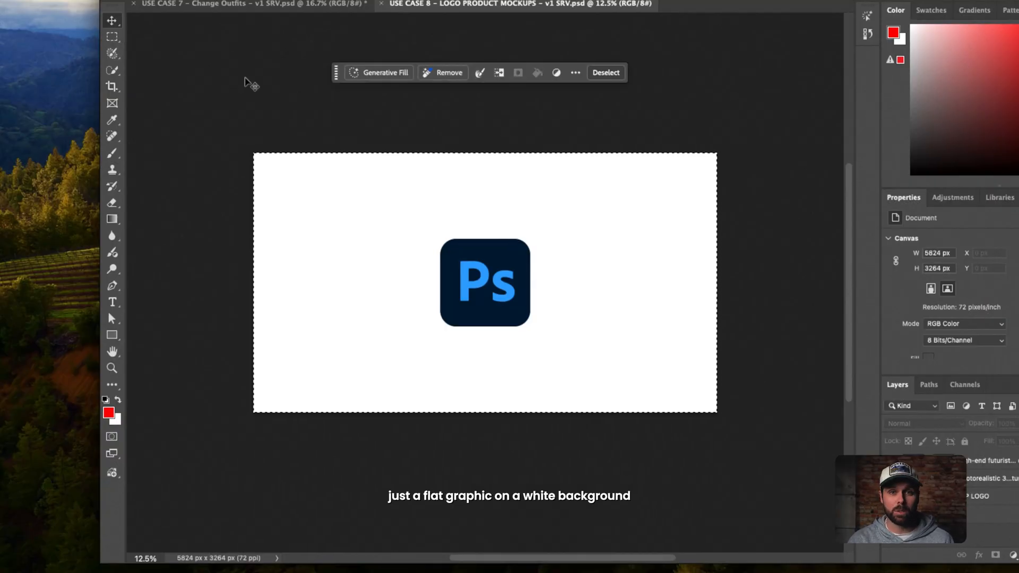
# Step: Generate a mockup of the Photoshop logo printed on a mug, with natural lighting and realistic detail
pyautogui.click(385, 72)
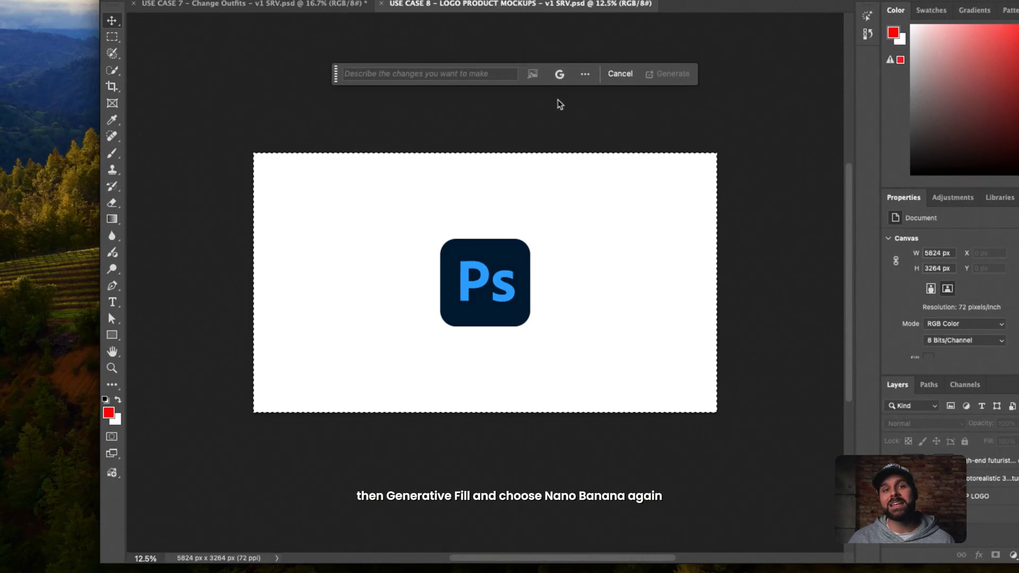
pyautogui.click(429, 73)
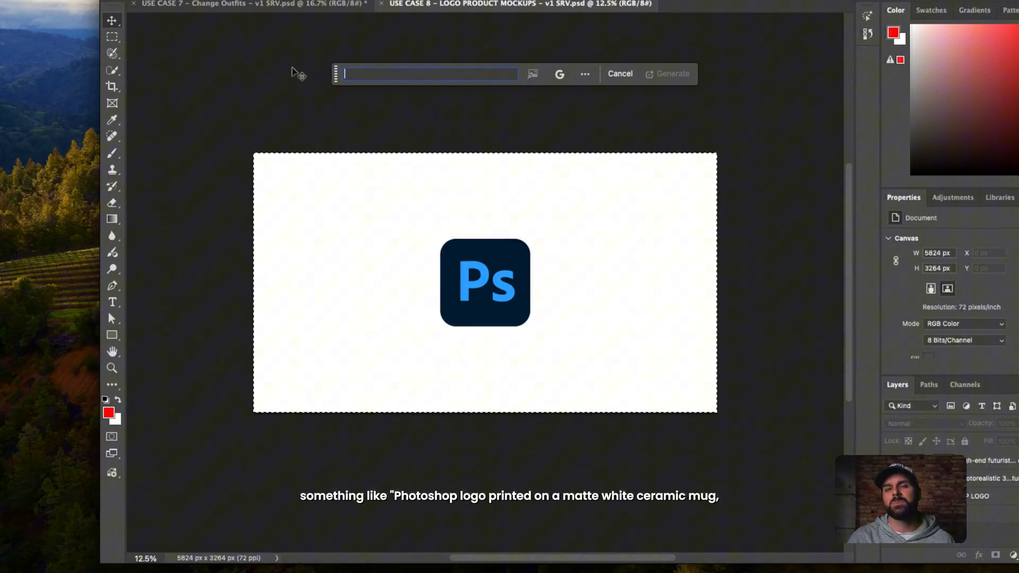
pyautogui.write('Photoshop lo')
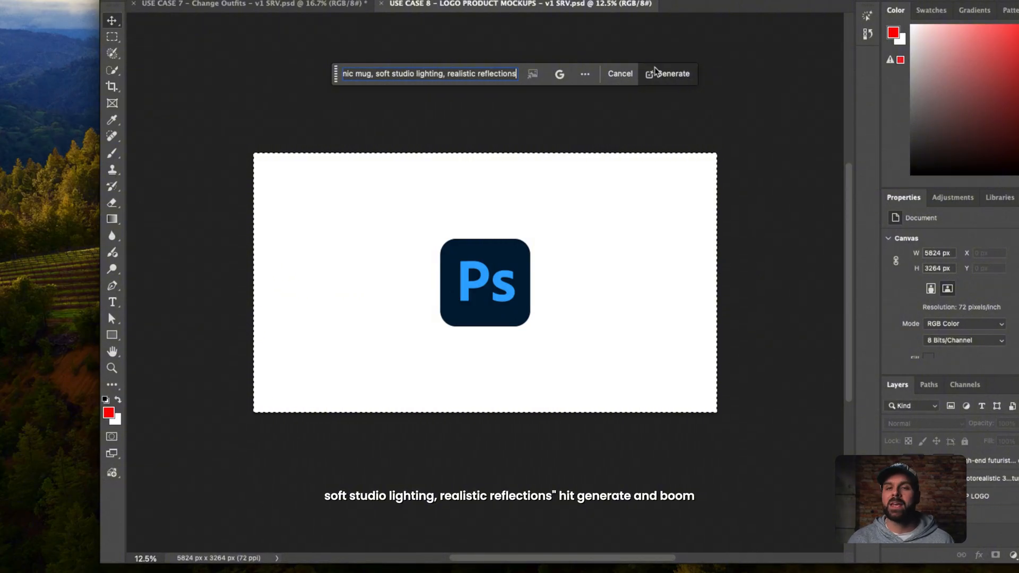
pyautogui.click(667, 73)
pyautogui.write(', slight imperfections,')
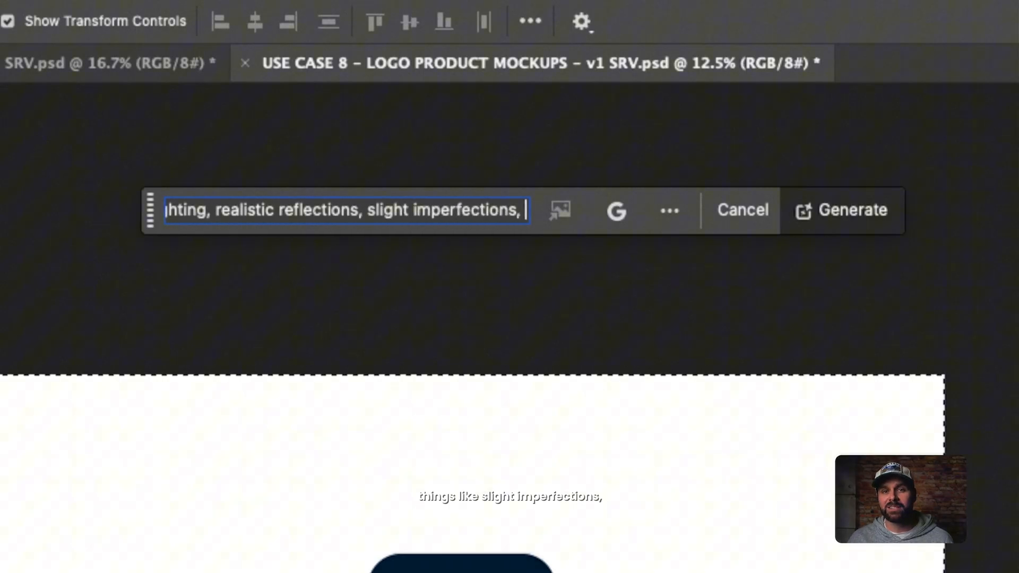
pyautogui.write('natural lighting, realistic')
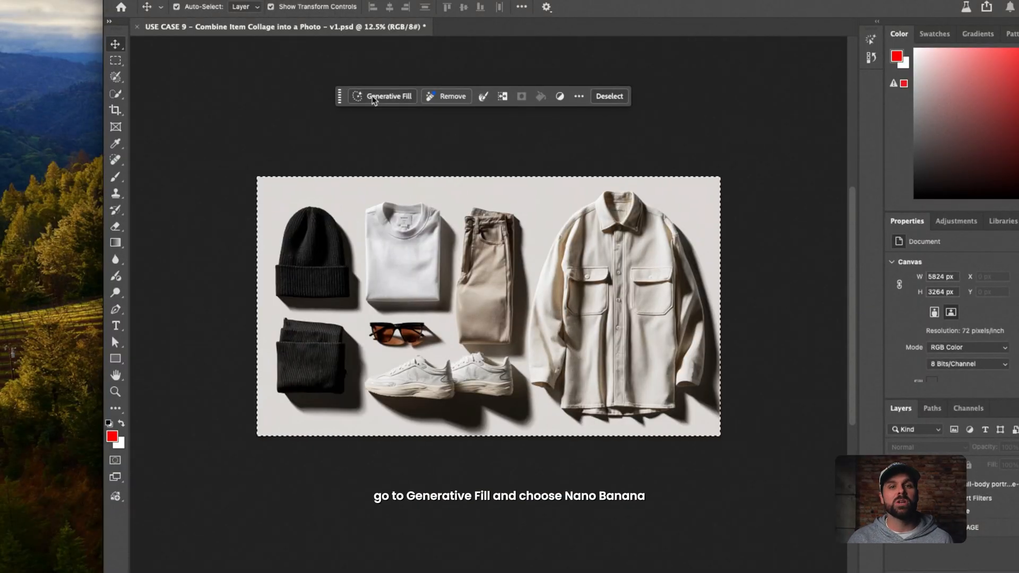
# Step: Generative Fill the collage with Gemini 2.5 (Nano Banana) to produce a lifestyle photo from the garments
pyautogui.click(388, 96)
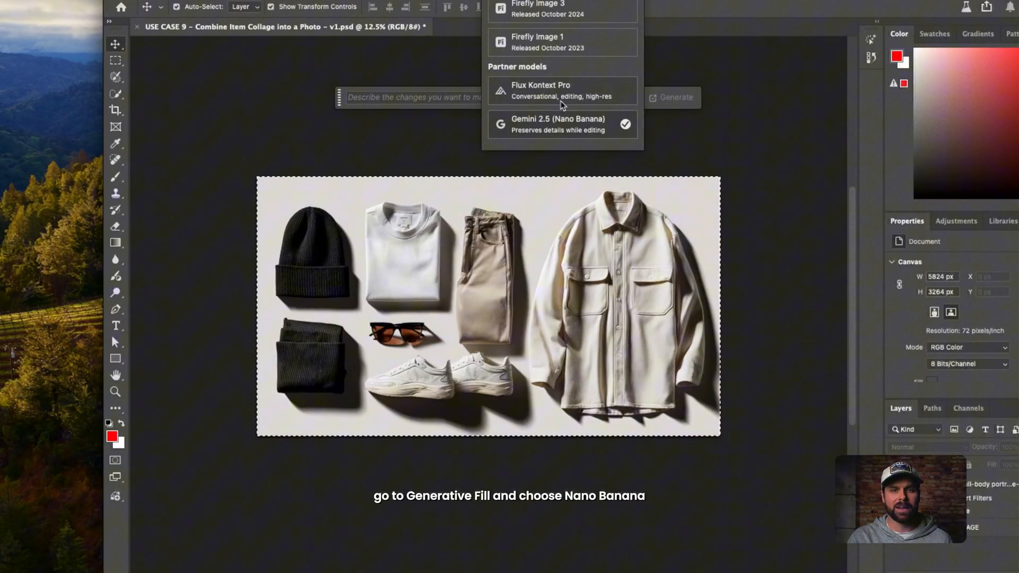
pyautogui.click(563, 123)
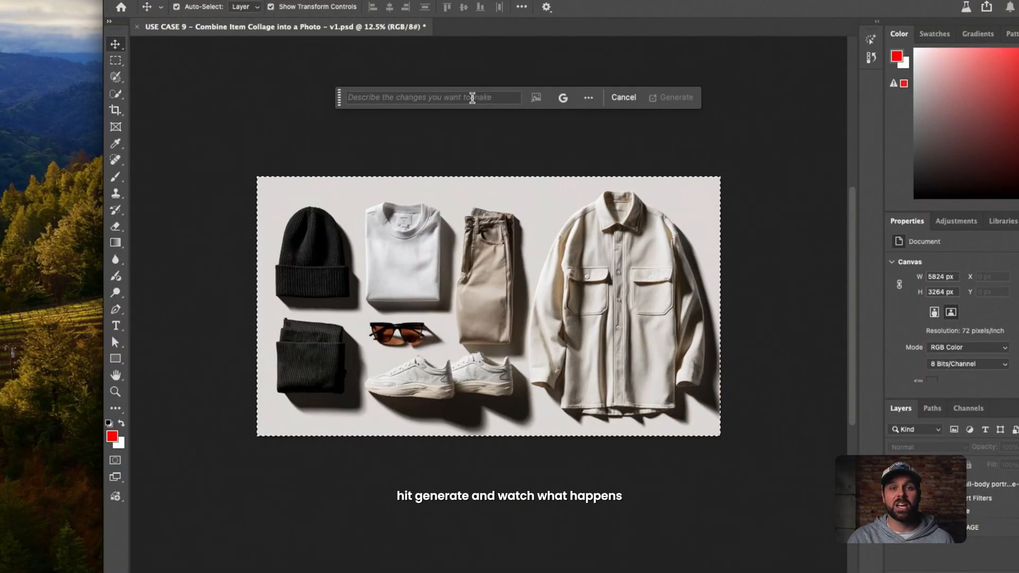
pyautogui.click(675, 97)
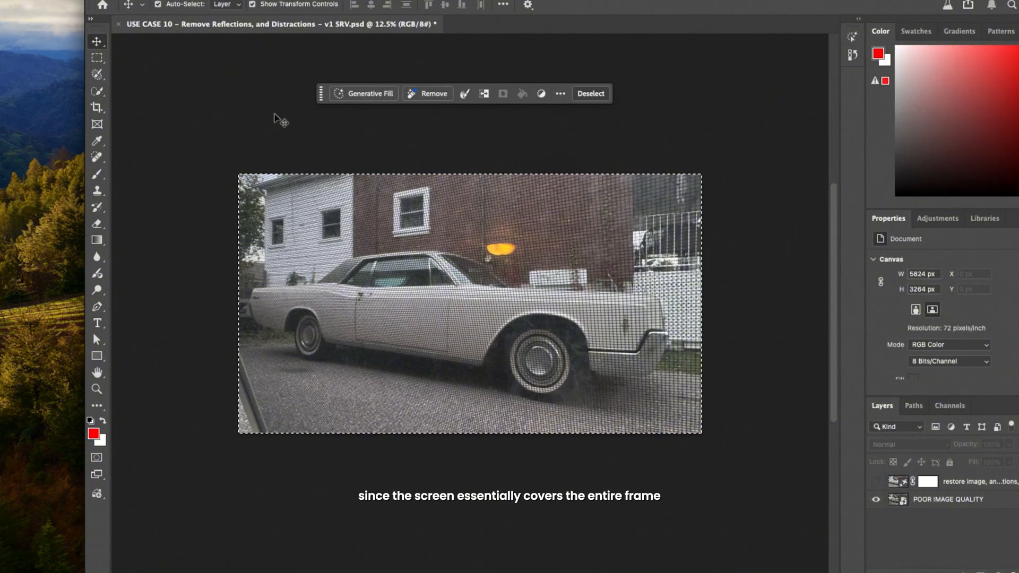
# Step: With Flux Kontext Pro, generate from the prompt 'restore image, remove reflections, and dirt.'
pyautogui.click(363, 94)
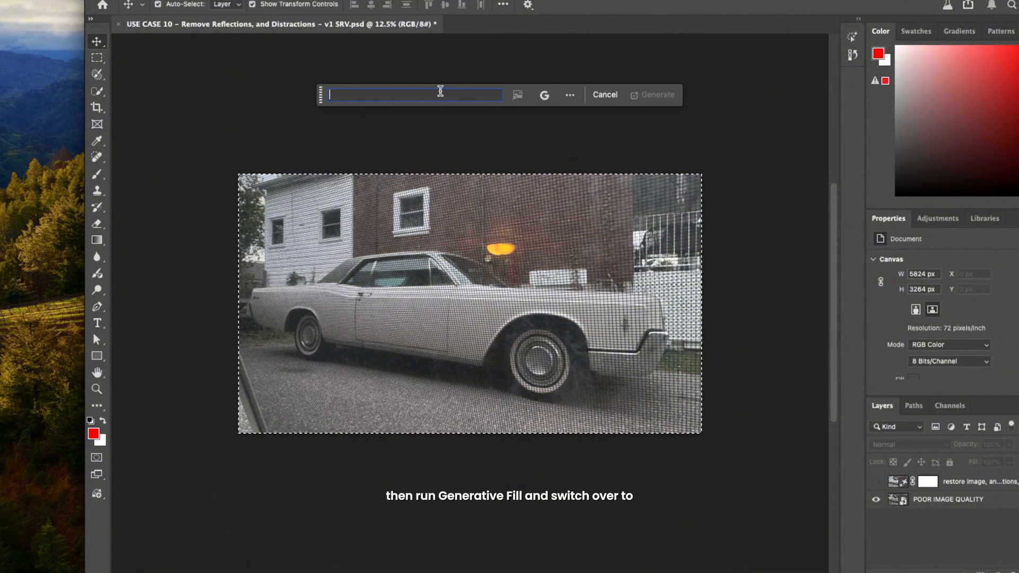
pyautogui.click(544, 95)
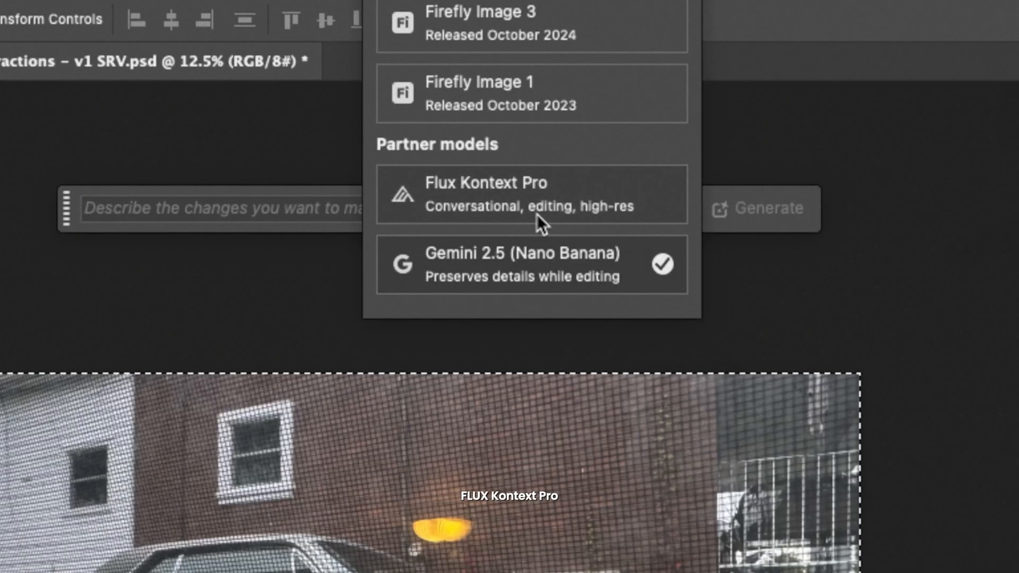
pyautogui.click(530, 194)
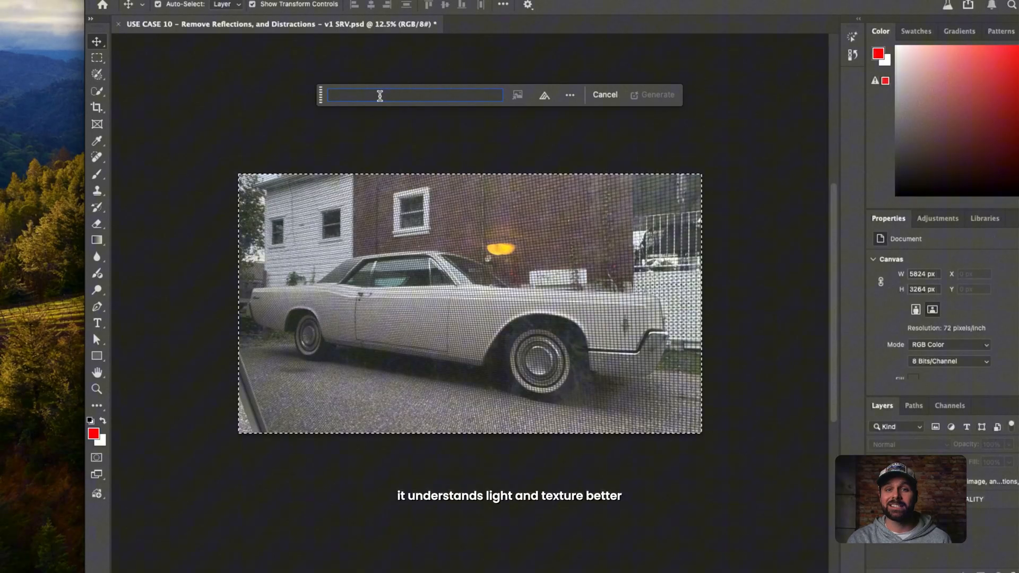
pyautogui.write('restore')
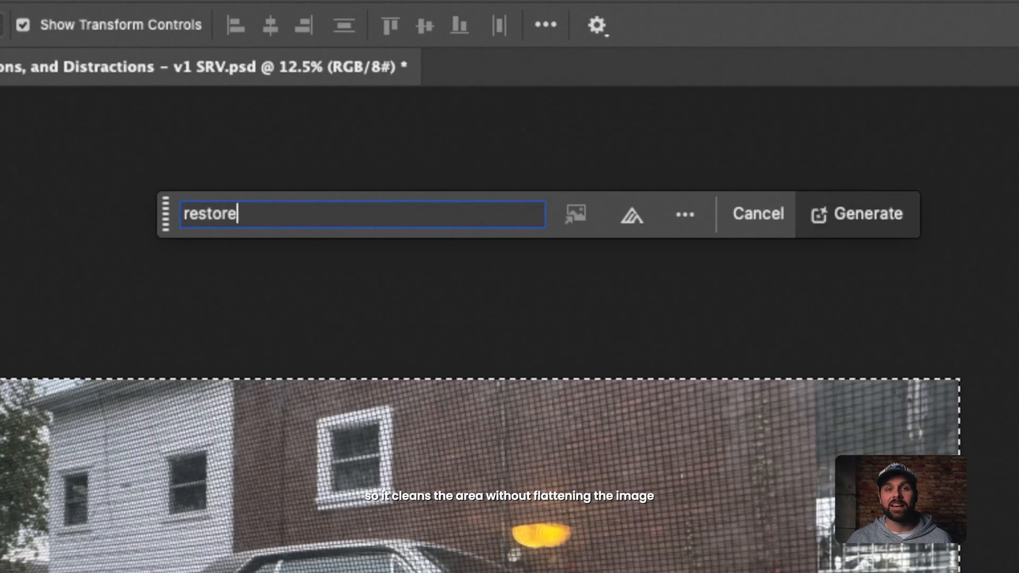
pyautogui.write('image, remove reflection')
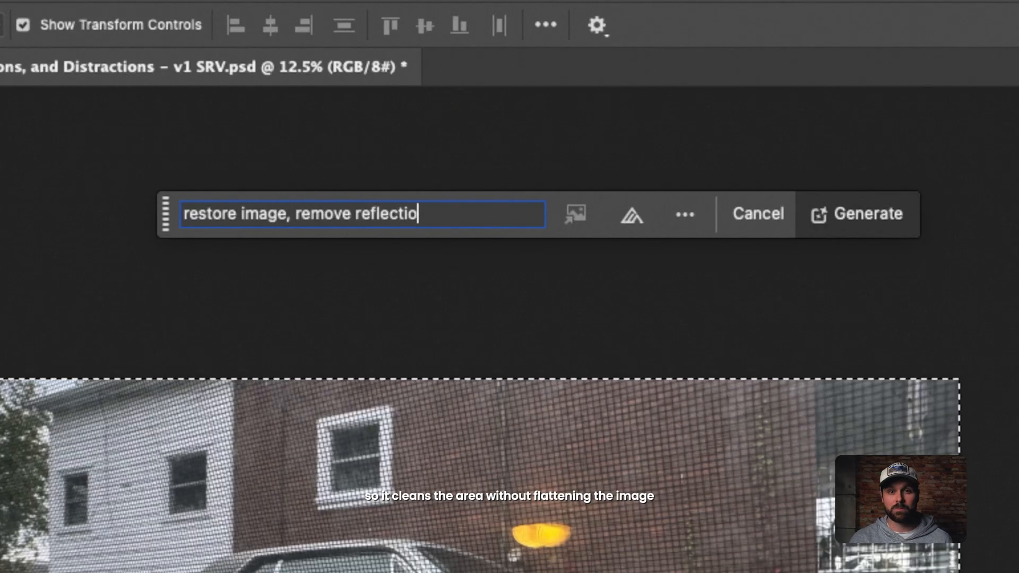
pyautogui.write('ns, and dirt.')
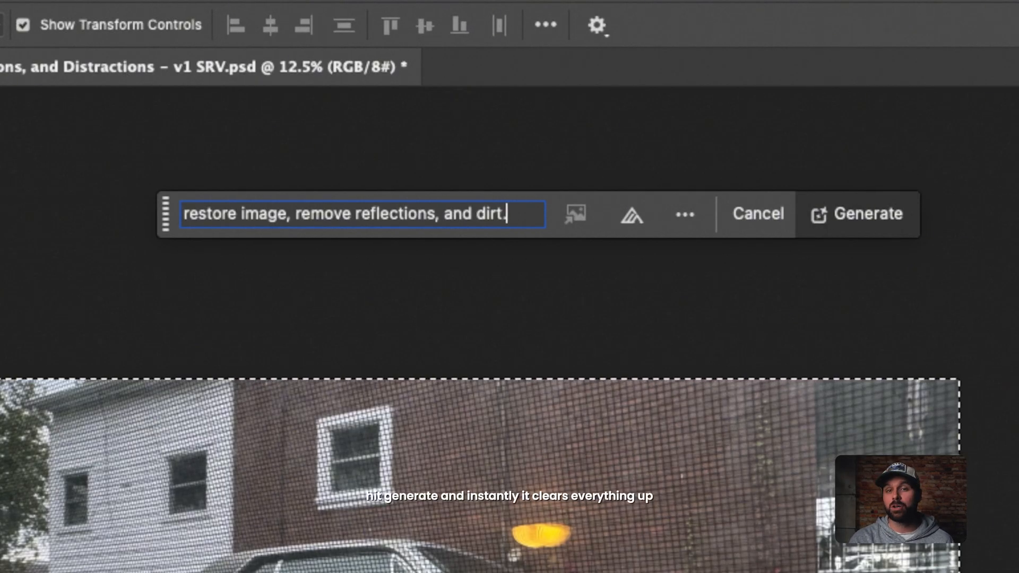
pyautogui.click(867, 213)
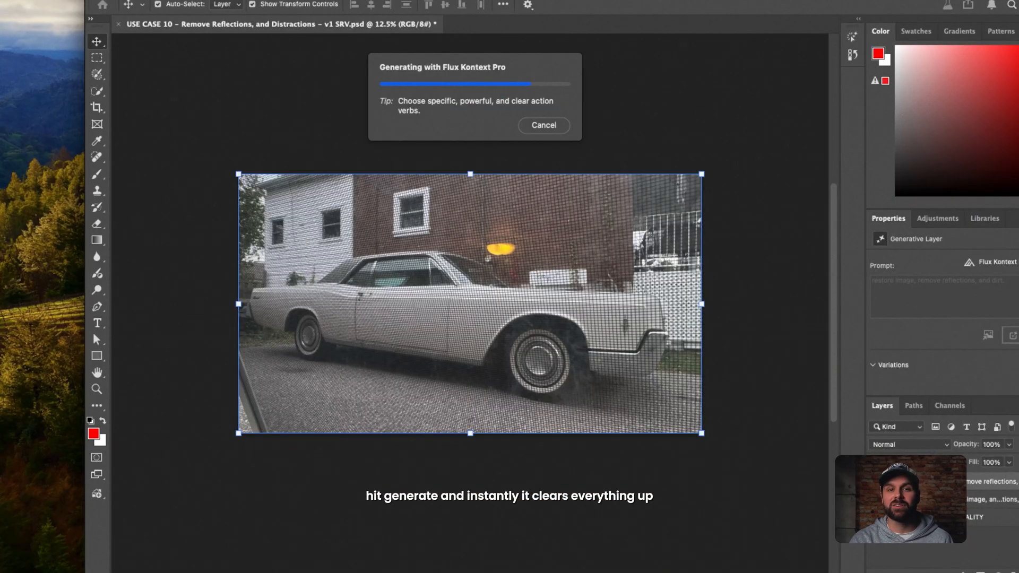